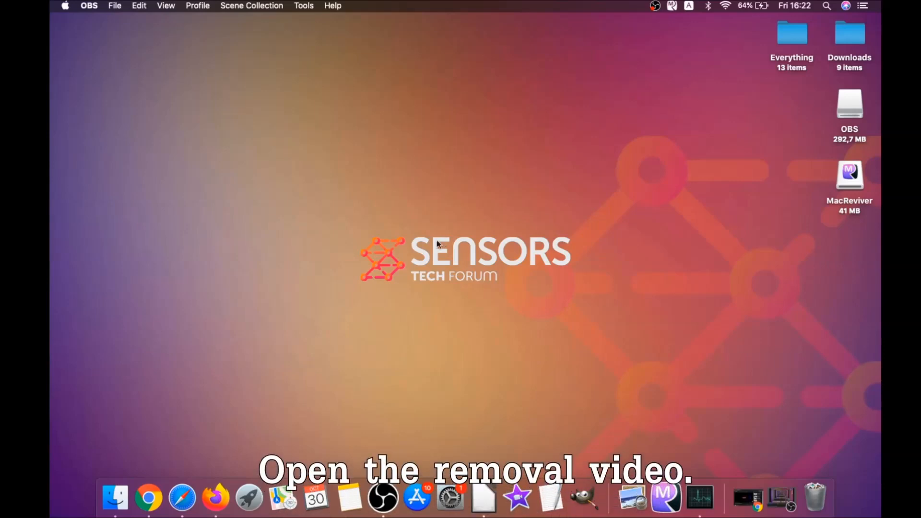
- Follow the Mac removal video's guide link to the SpyHunter for Mac download page
click(148, 498)
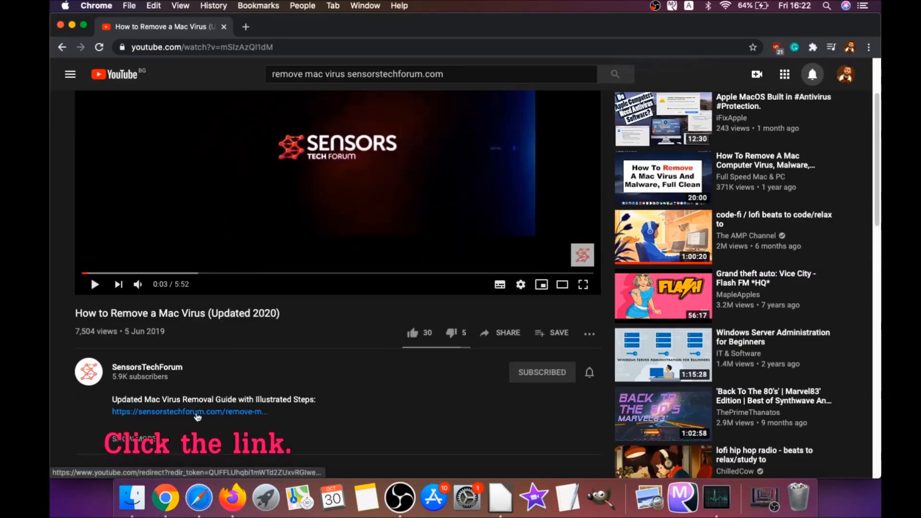
click(189, 411)
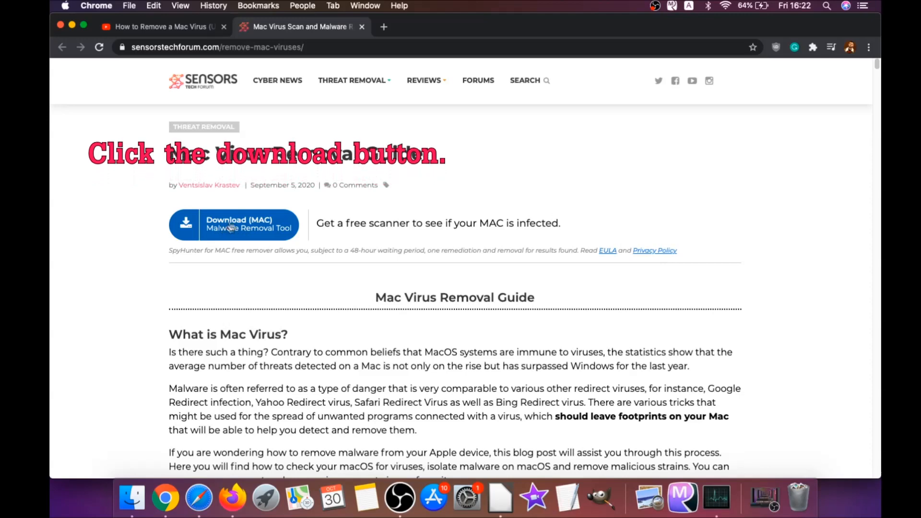
click(233, 225)
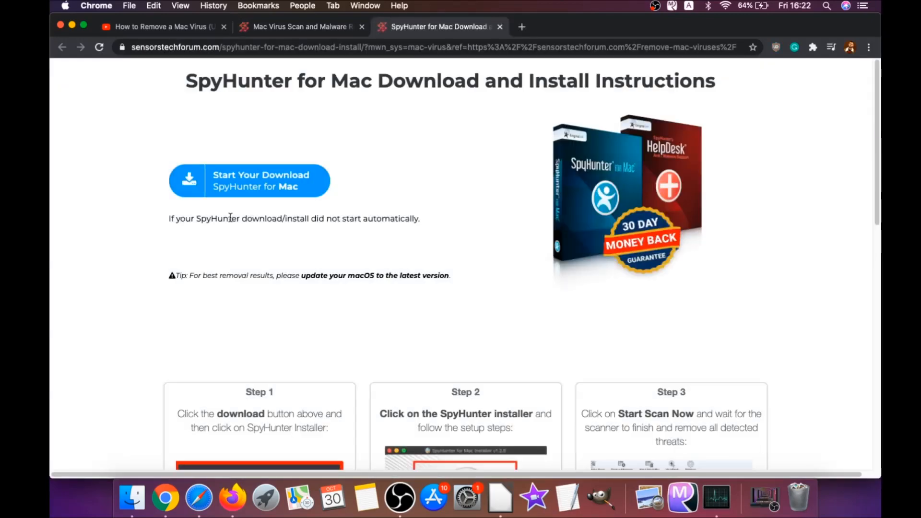
mouse_move(458, 275)
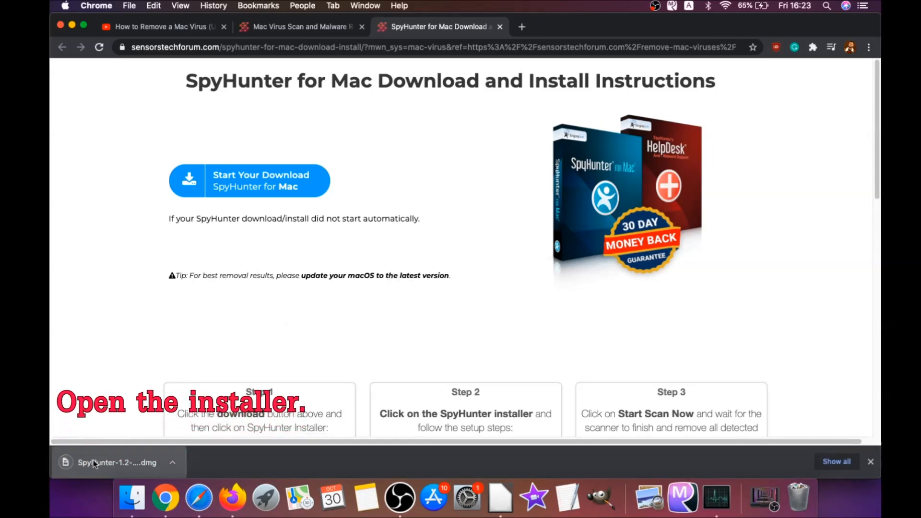
- Open the SpyHunter disk image and allow the installer app to run
click(112, 463)
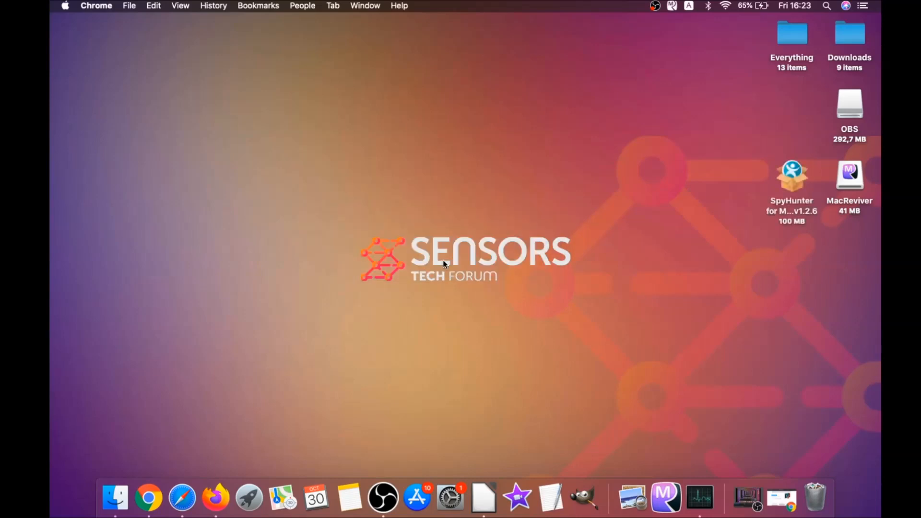
double_click(792, 175)
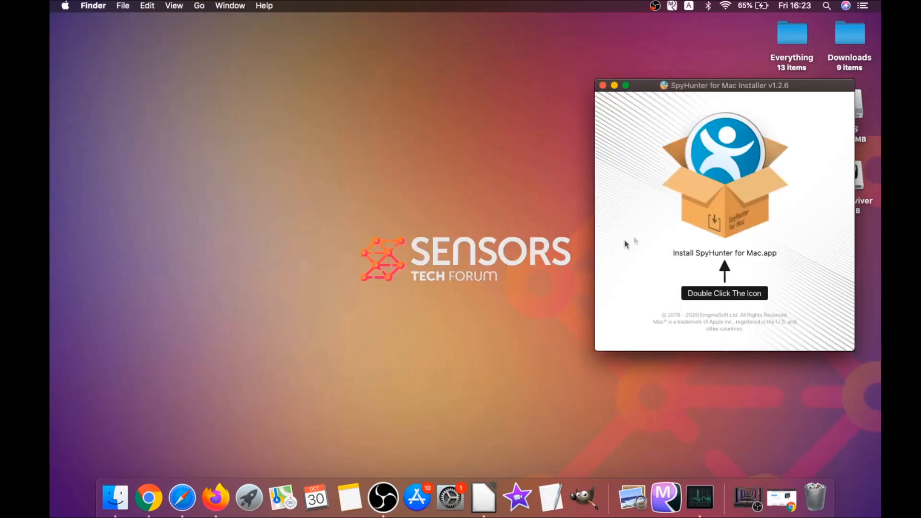
click(725, 173)
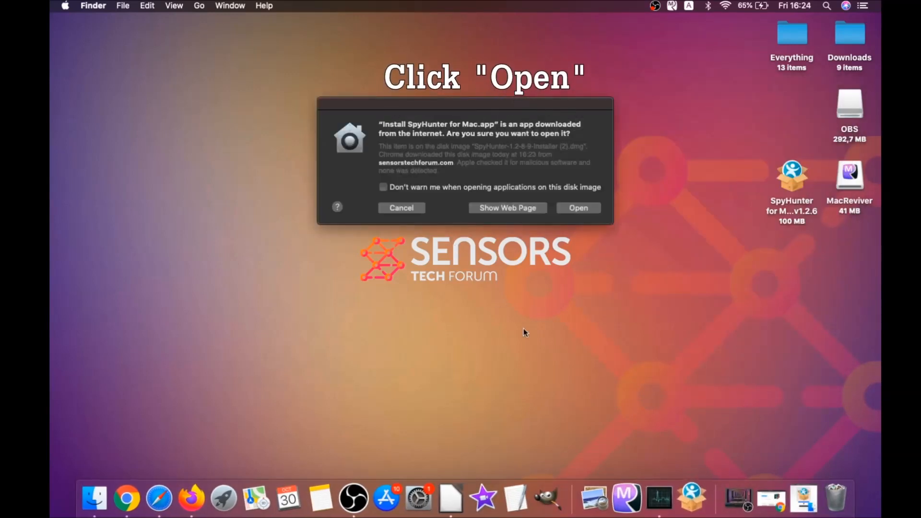
click(578, 208)
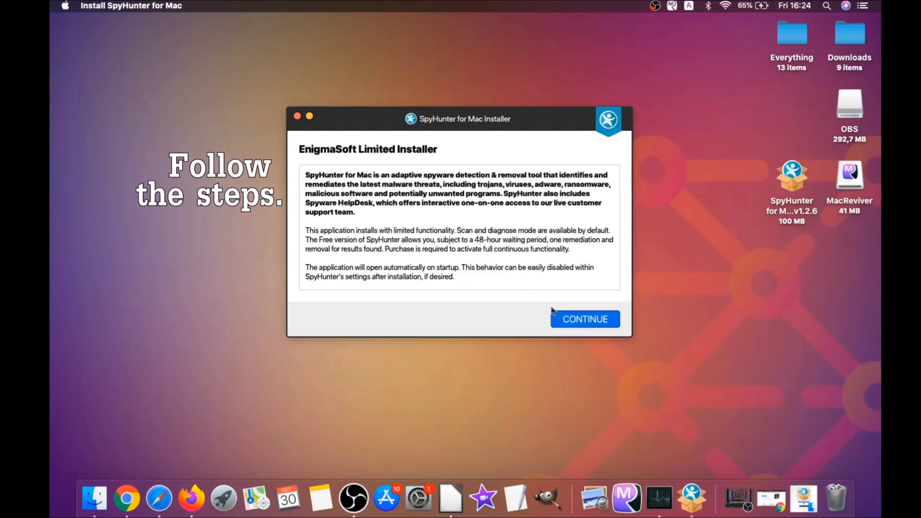
- Accept the EULA and install SpyHunter for Mac through to Finish
click(584, 319)
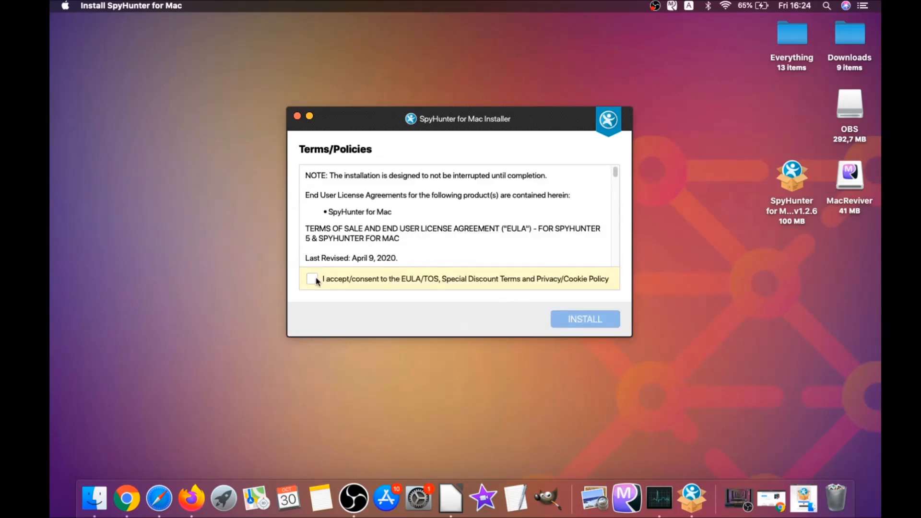
click(312, 278)
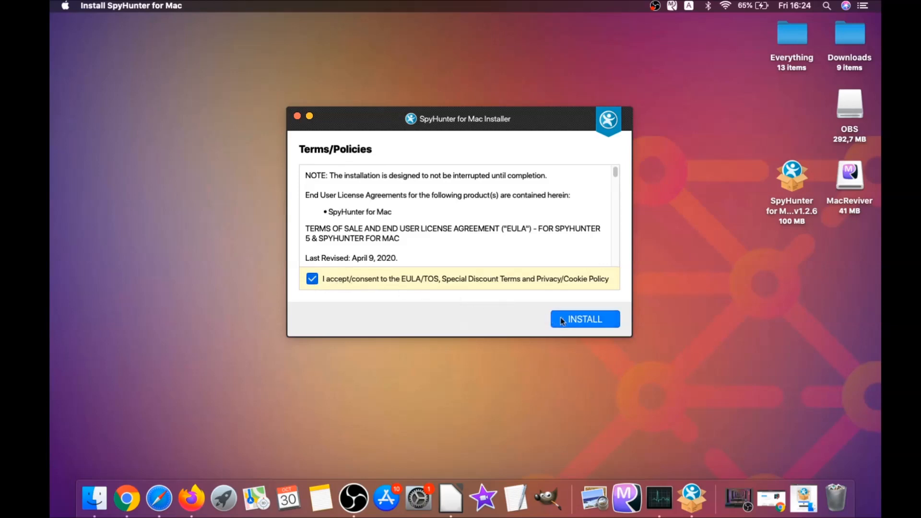
click(584, 320)
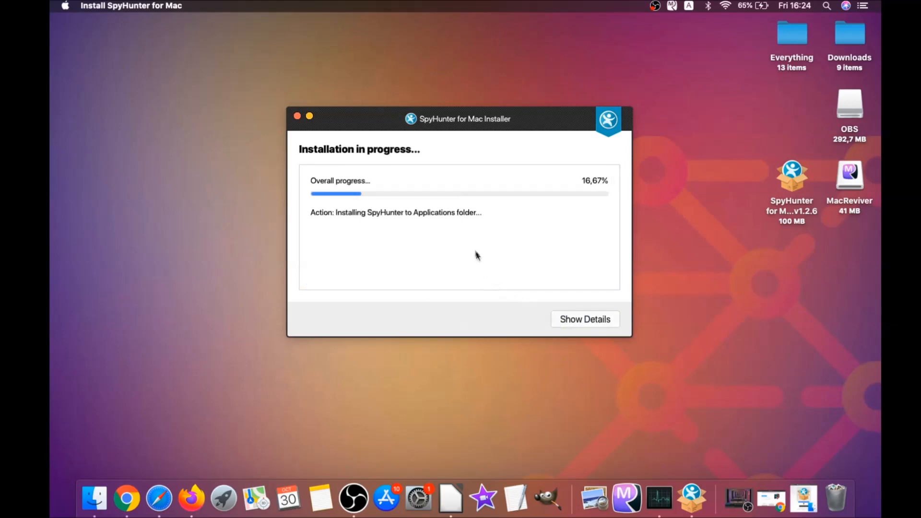
mouse_move(469, 245)
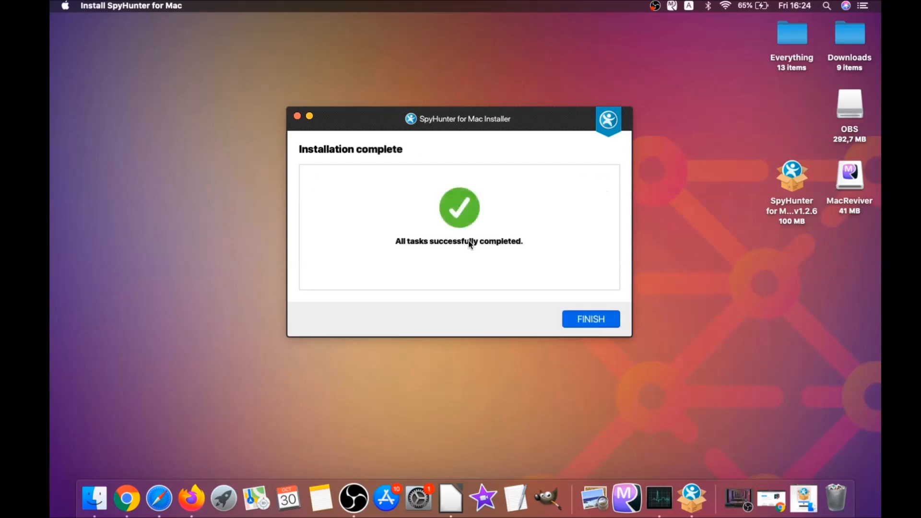
click(591, 319)
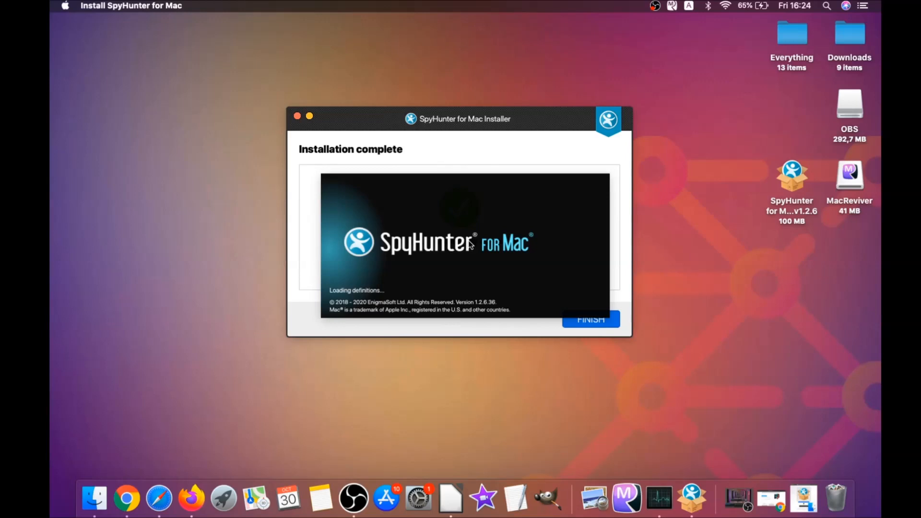
- Scan the Mac, then remove one malware item and both MacReviver PUPs
click(590, 319)
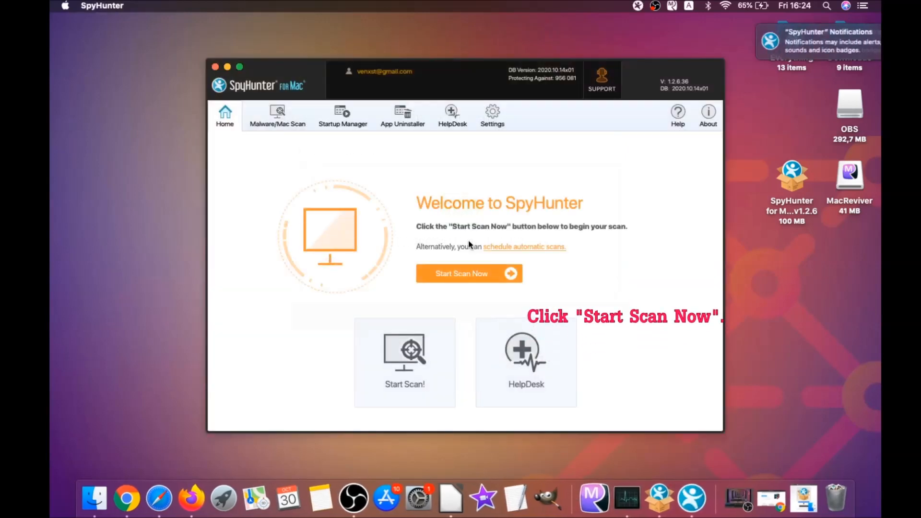
click(468, 273)
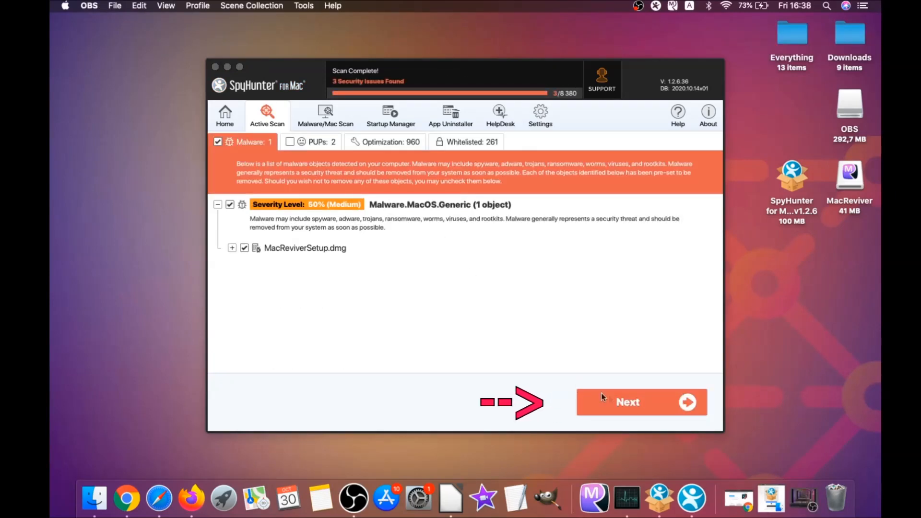
click(641, 402)
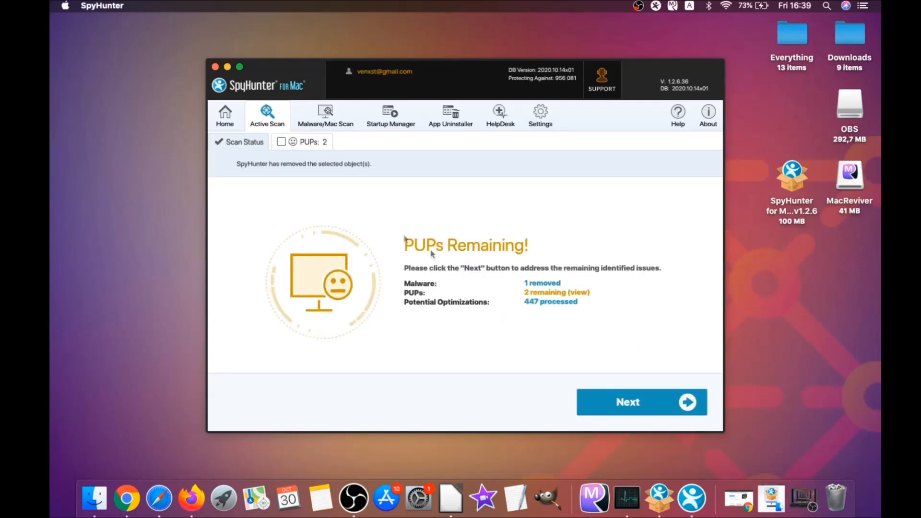
click(306, 141)
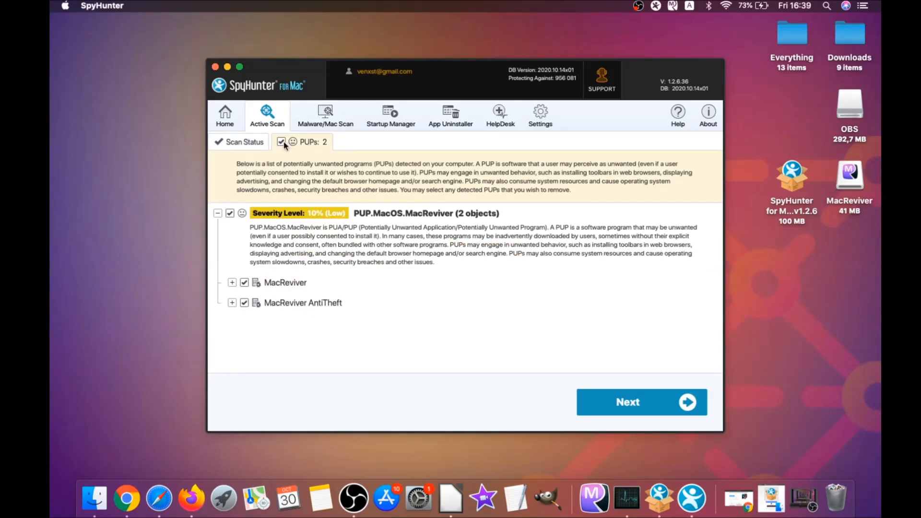
click(641, 402)
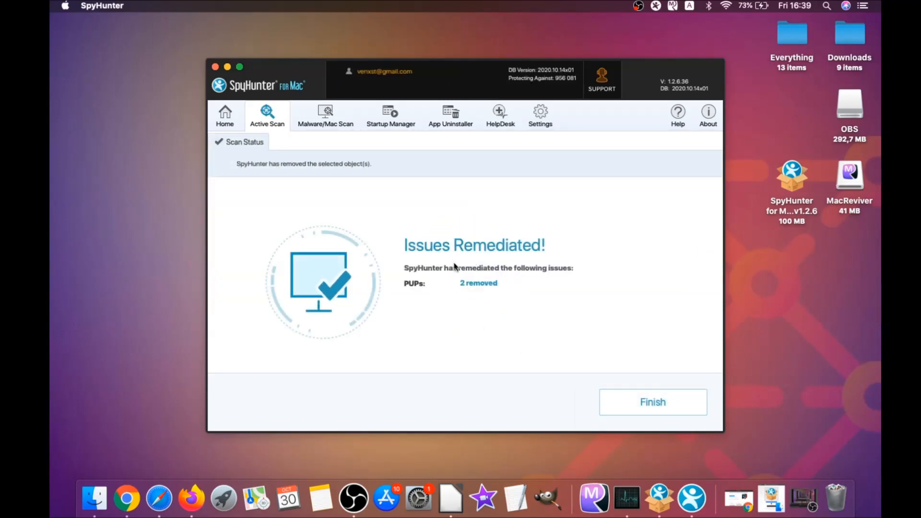
mouse_move(566, 333)
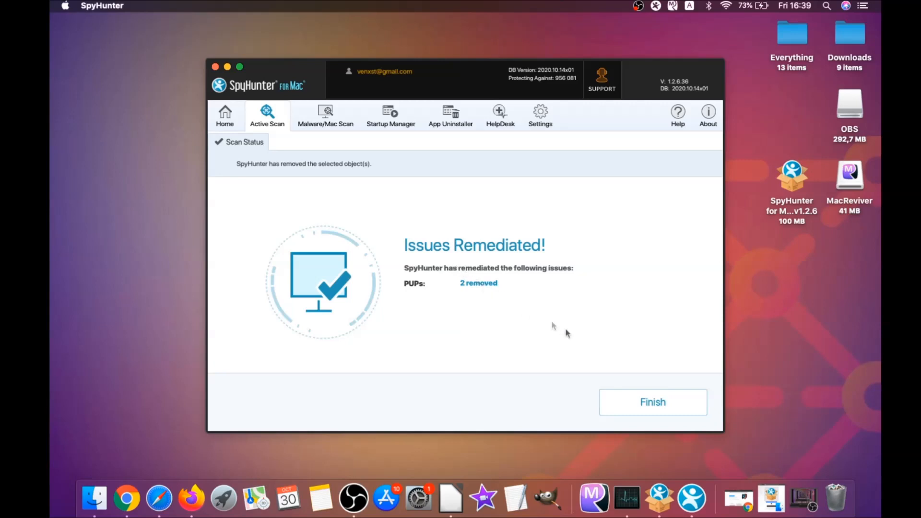
click(652, 402)
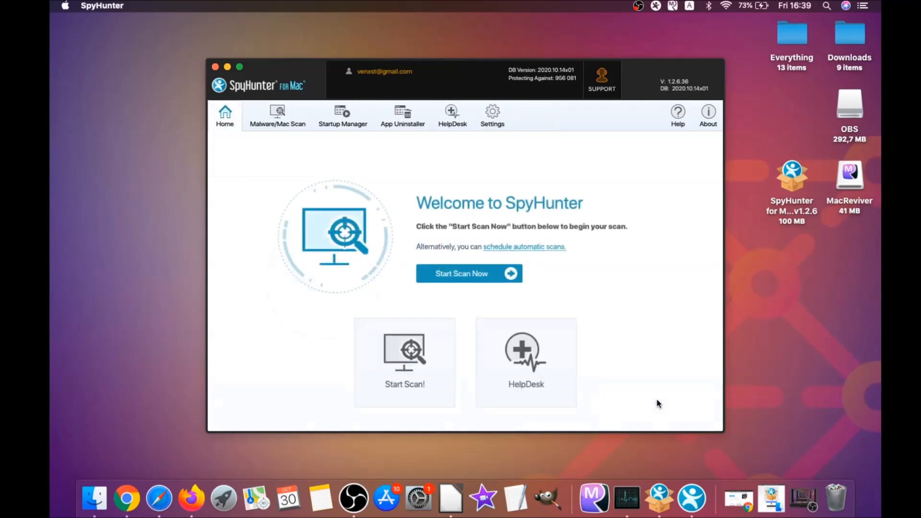
mouse_move(468, 273)
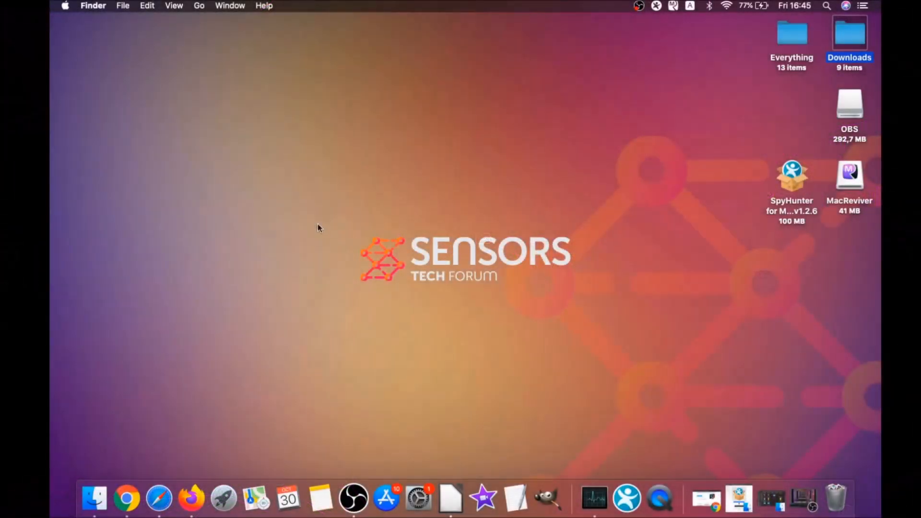
- Delete MacReviver.app from the Applications folder and close the Finder window
click(199, 5)
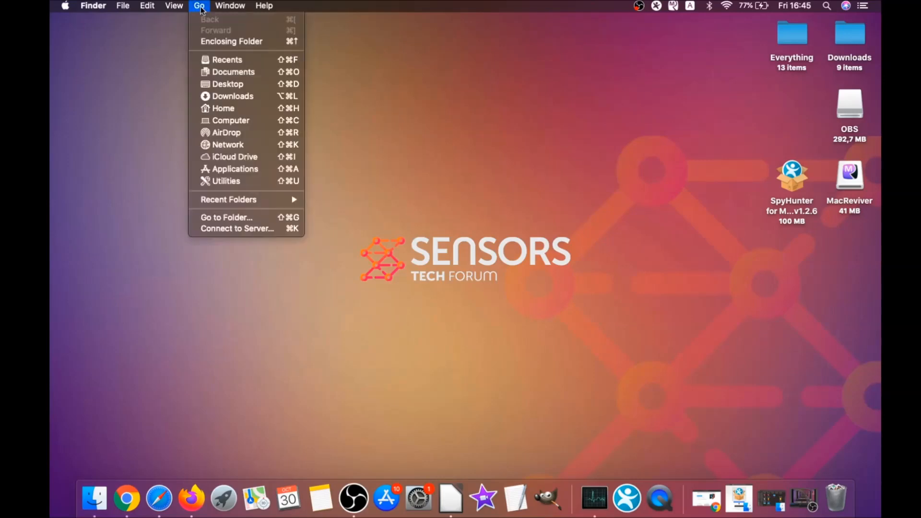
mouse_move(234, 169)
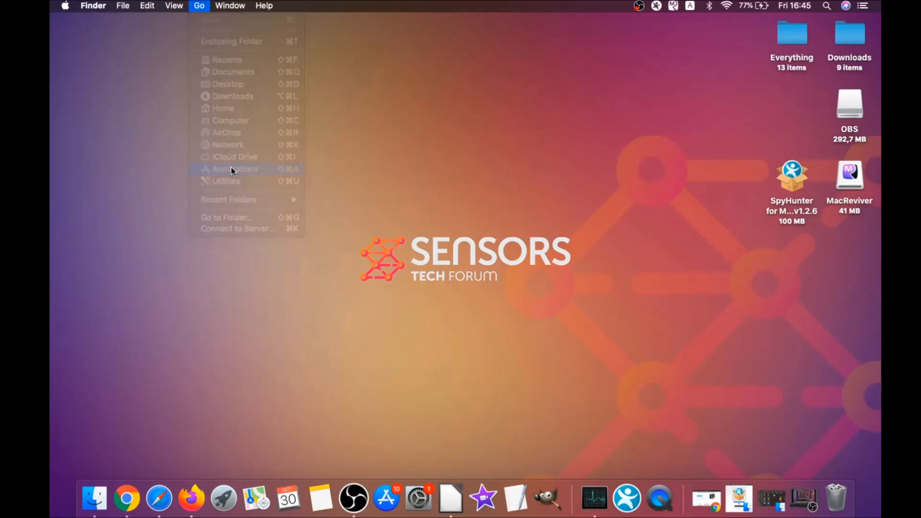
click(234, 169)
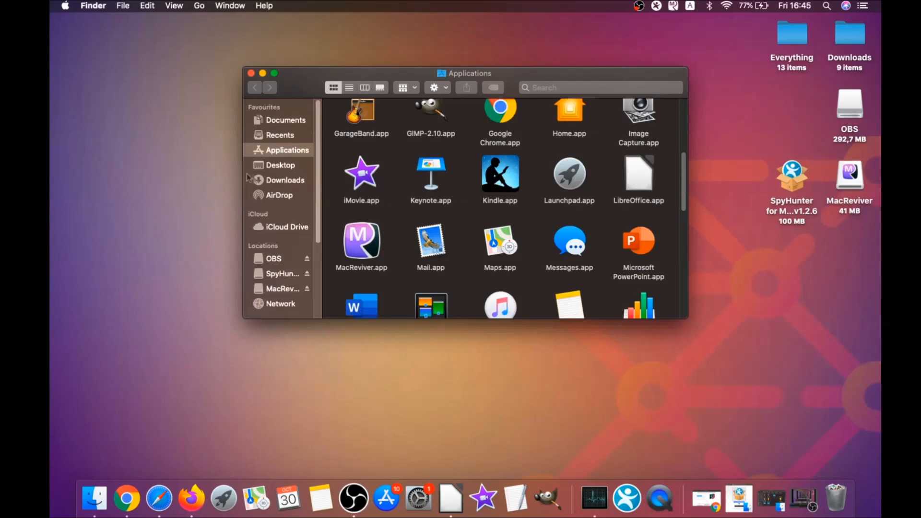
click(361, 241)
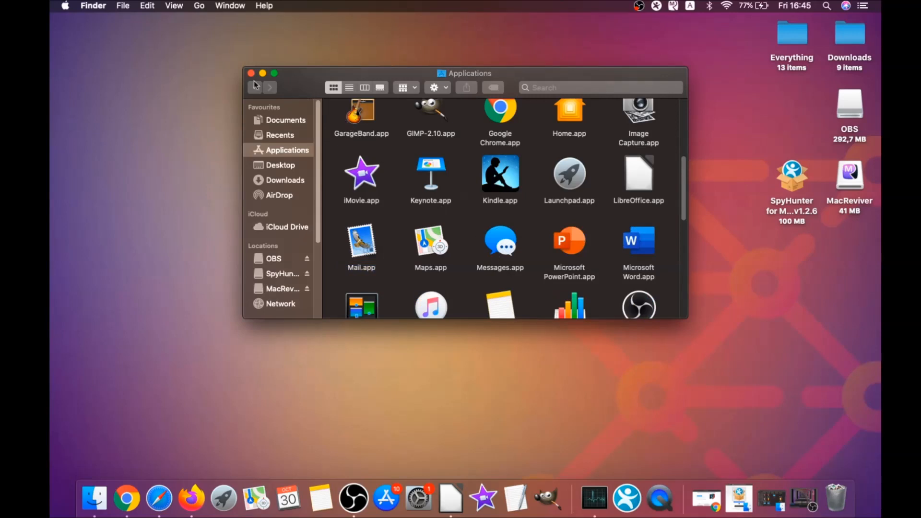
click(251, 72)
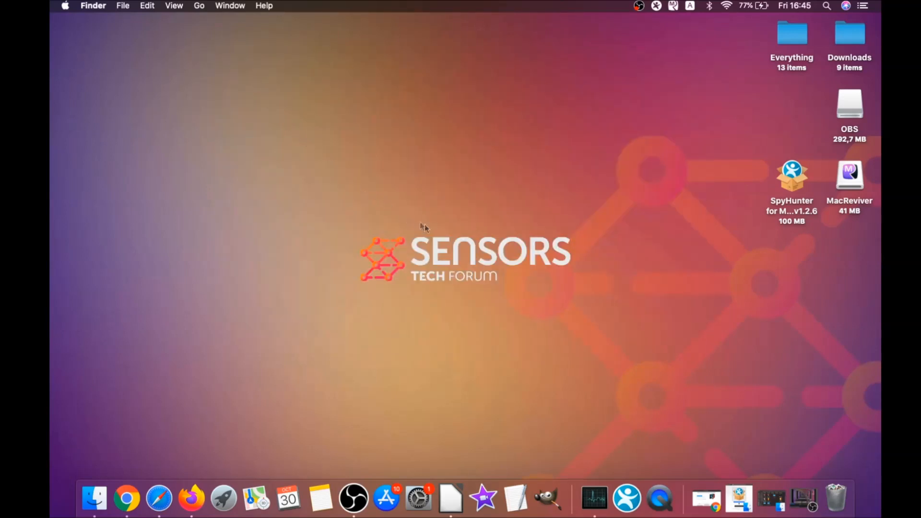
mouse_move(222, 45)
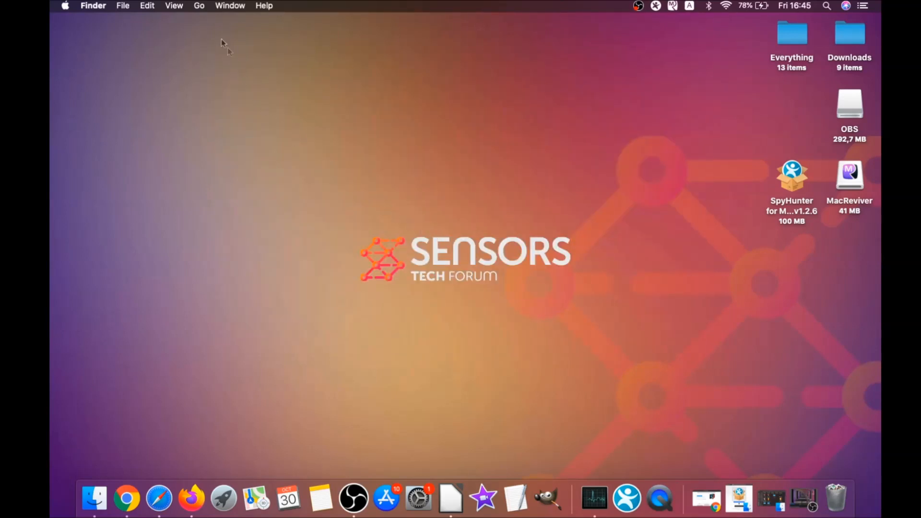
- Open the Utilities folder and launch Activity Monitor
click(199, 5)
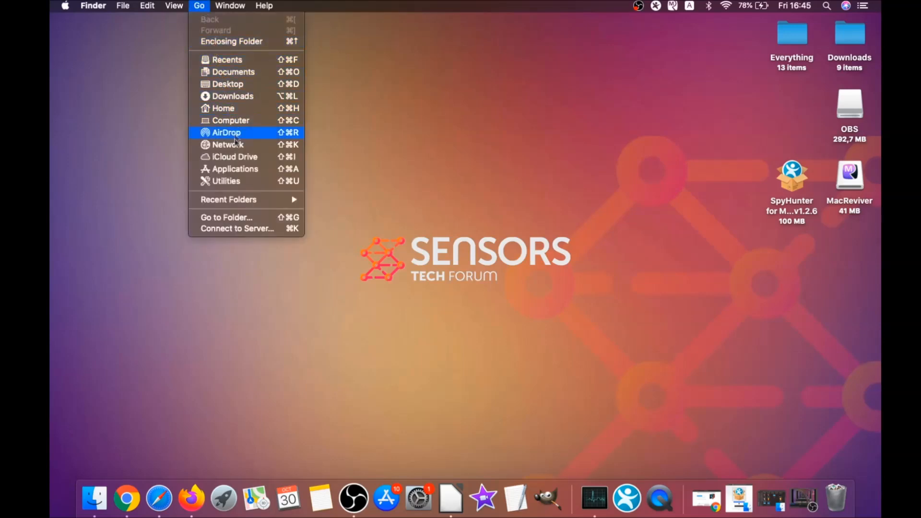
click(226, 181)
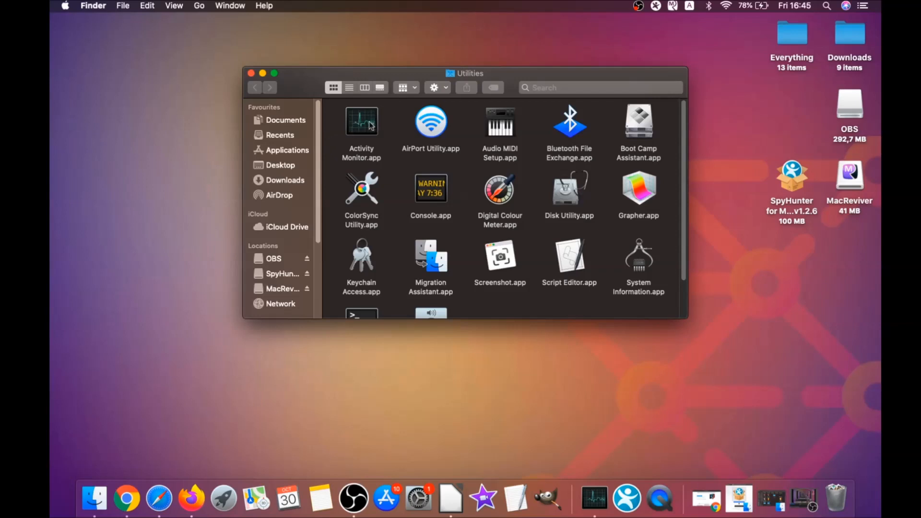
double_click(361, 122)
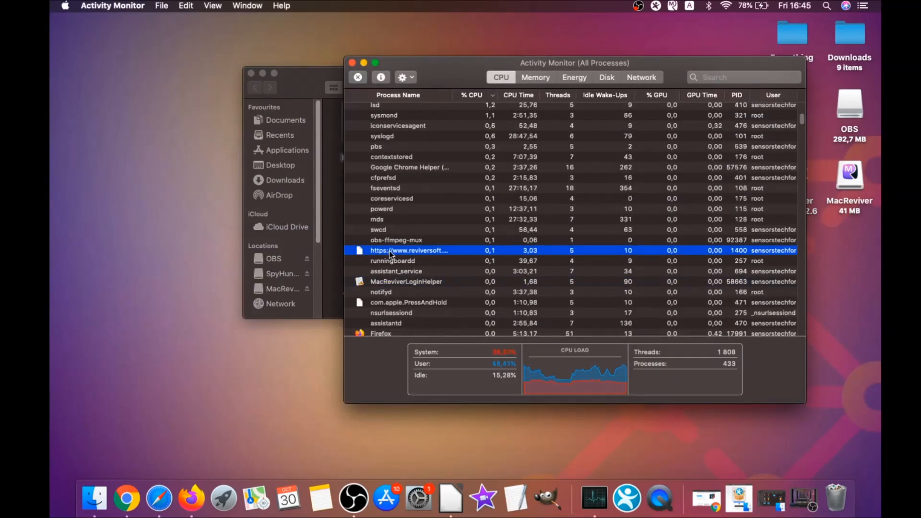
- Select MacReviverLoginHelper in the process list and quit it
scroll(down, 3)
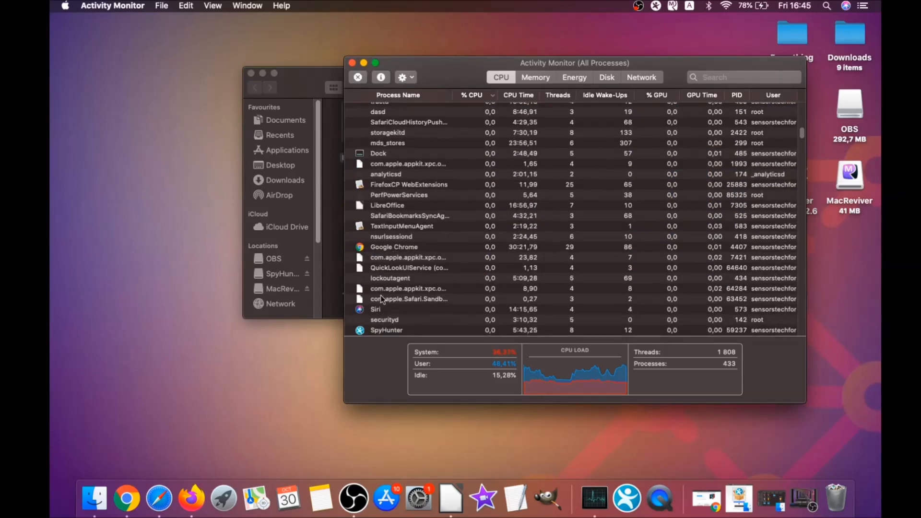
scroll(down, 3)
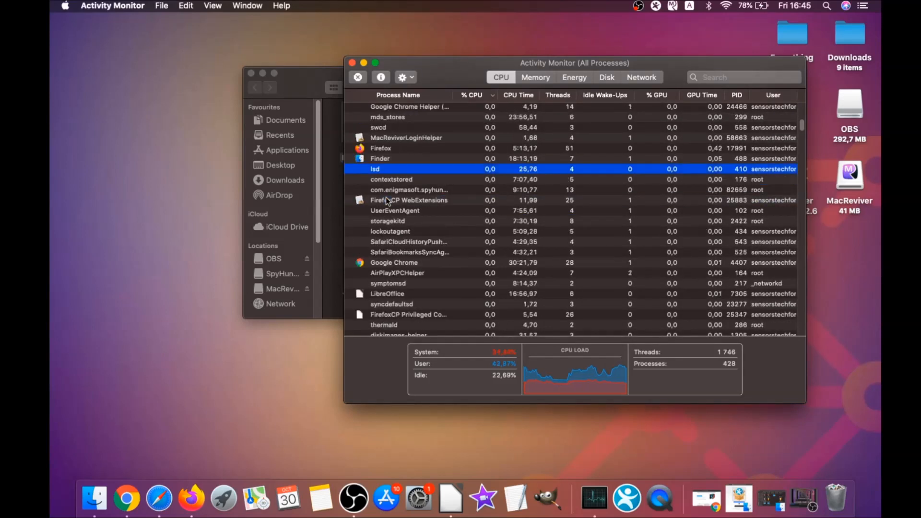
click(357, 76)
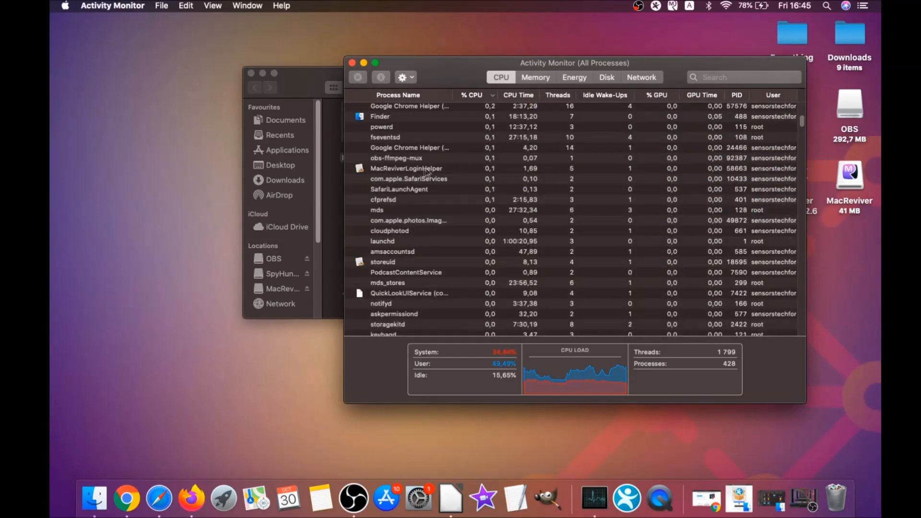
click(357, 77)
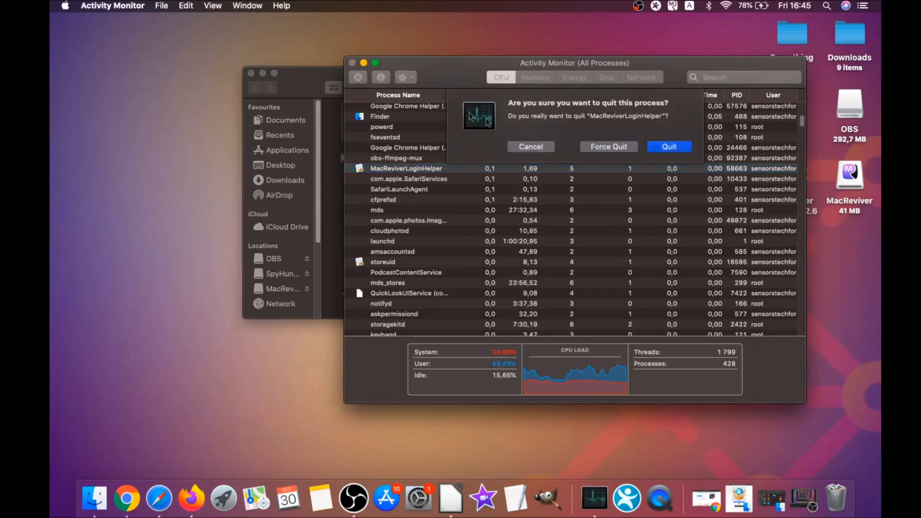
click(668, 147)
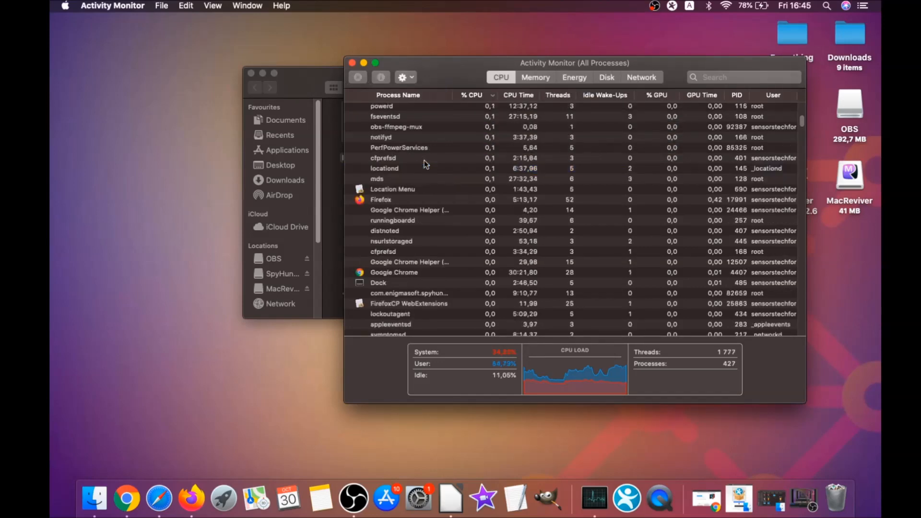
click(472, 94)
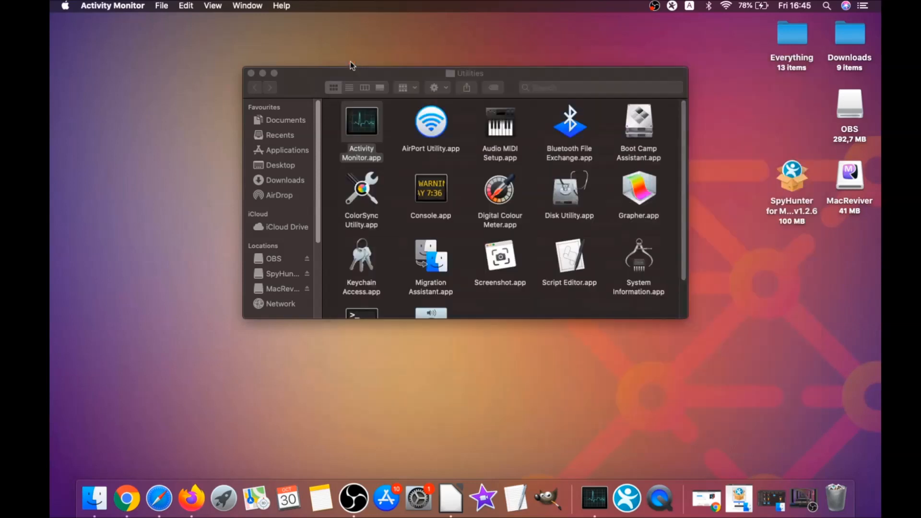
- Close the Utilities window and open Chrome's clear browsing data settings
click(251, 73)
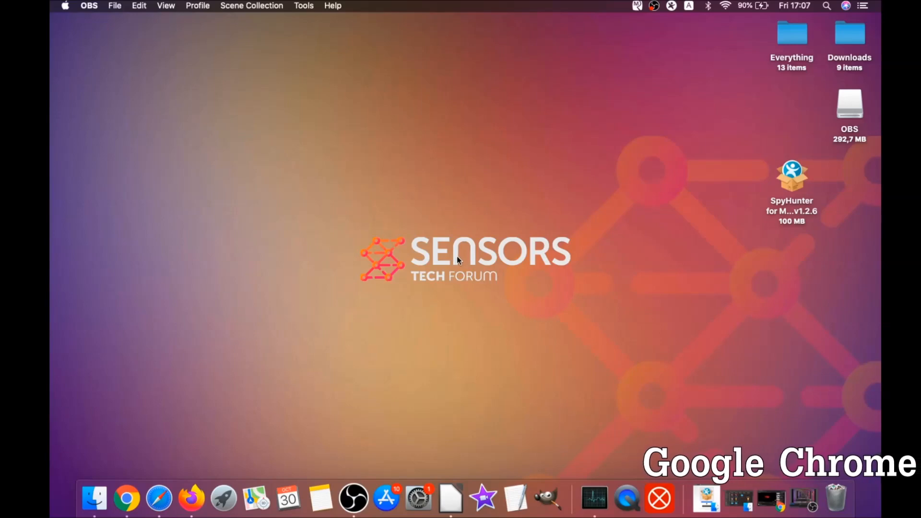
click(126, 499)
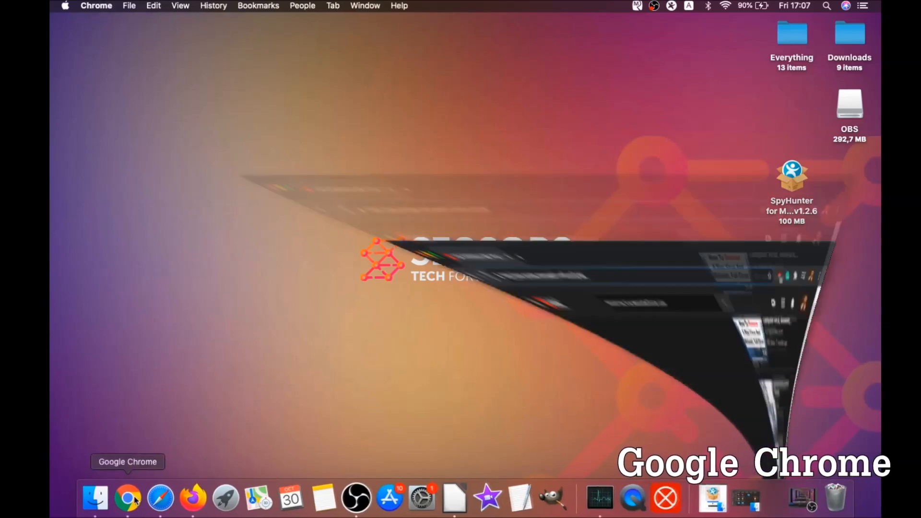
click(127, 499)
text(about://settings/clear)
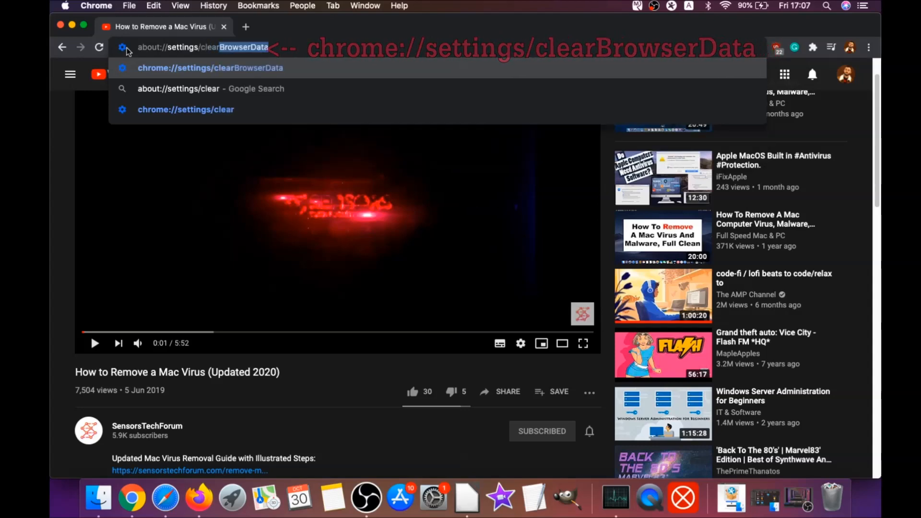
key(backspace)
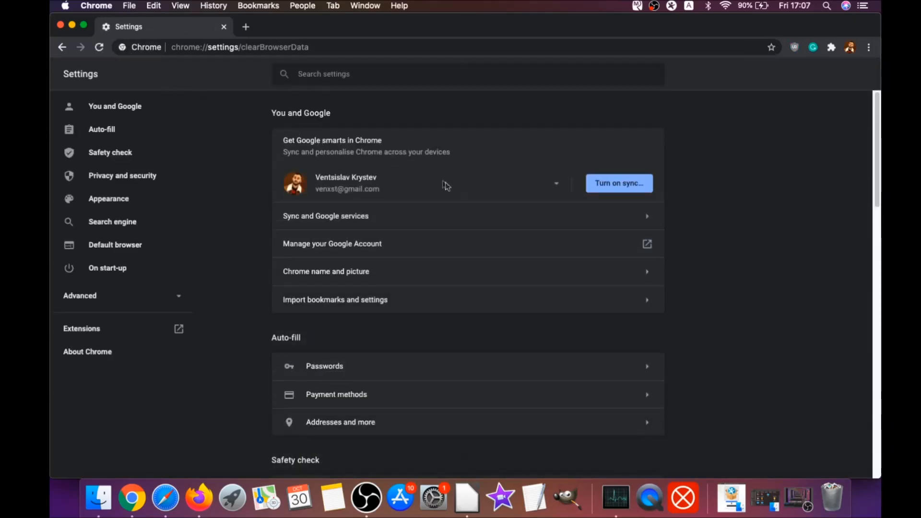
- Clear all-time browsing data in Chrome, keeping saved passwords
click(426, 194)
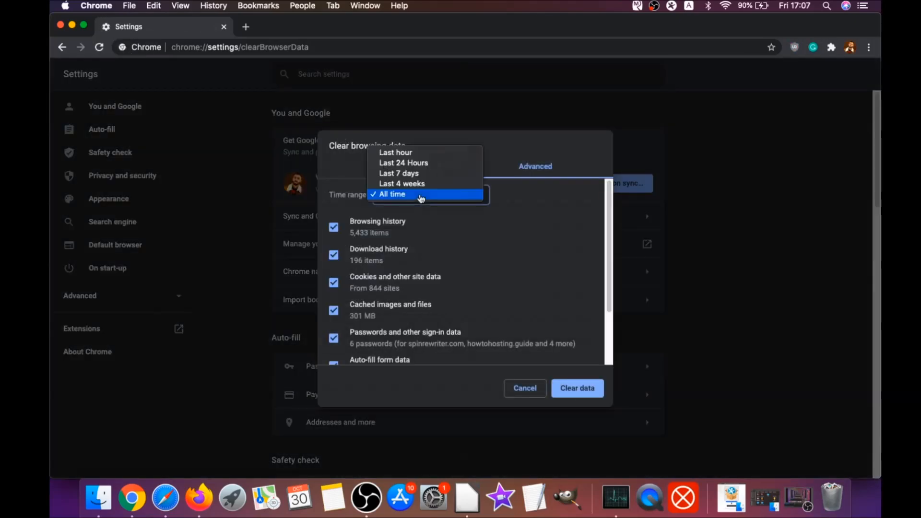
click(392, 194)
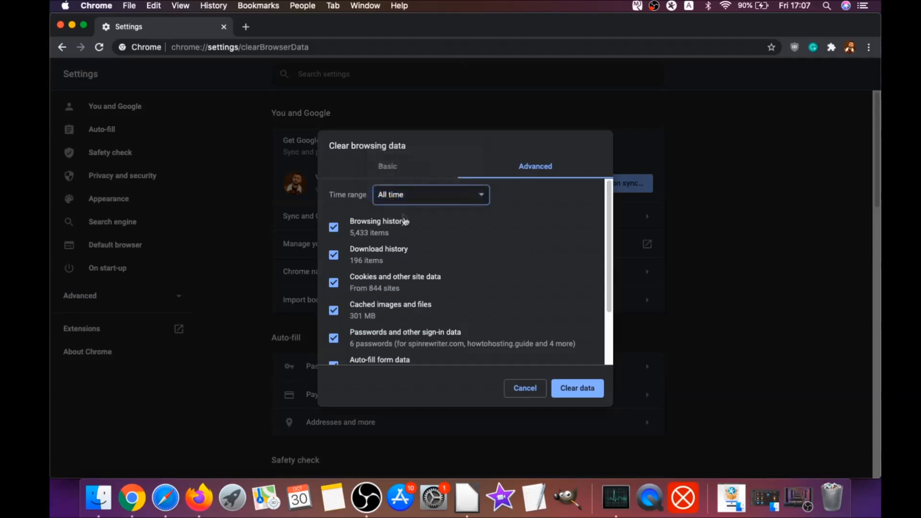
scroll(down, 3)
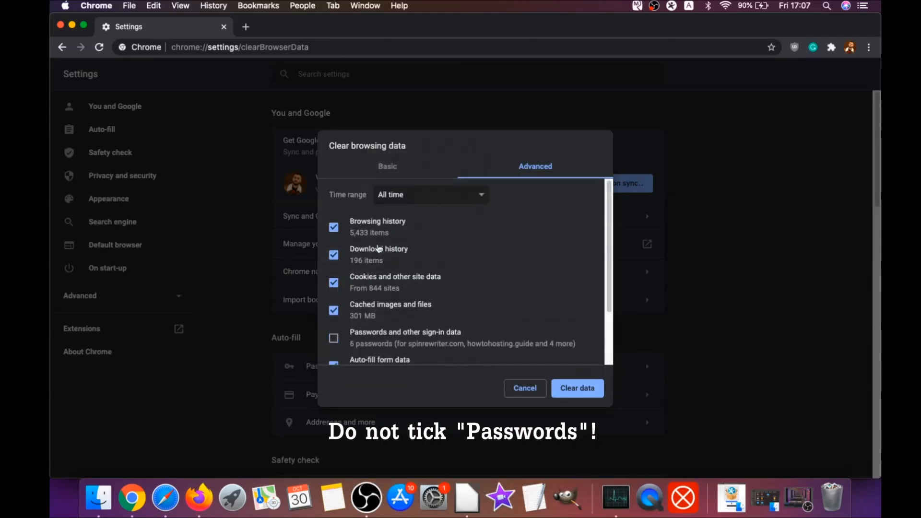
scroll(down, 3)
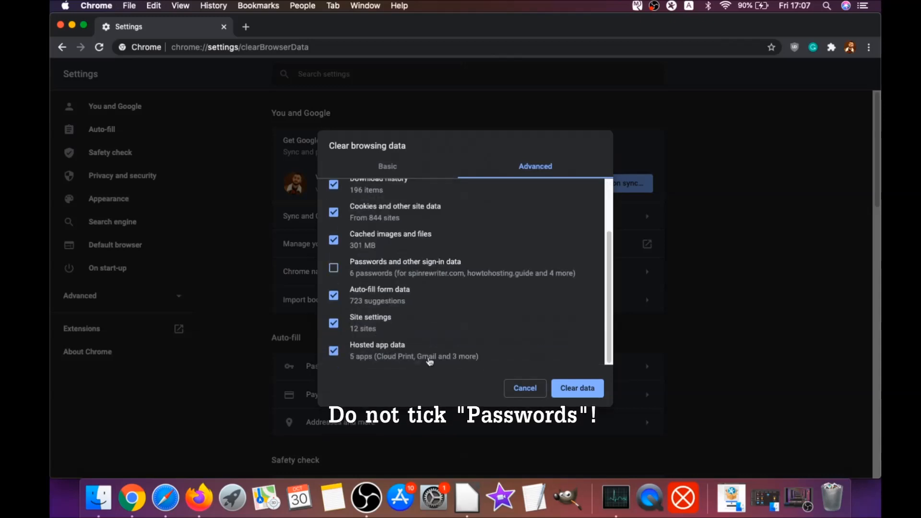
click(577, 387)
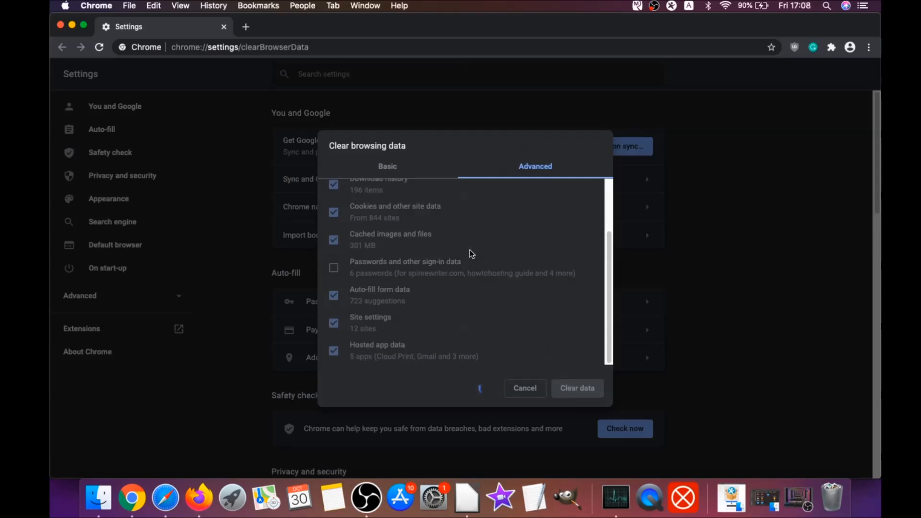
click(524, 388)
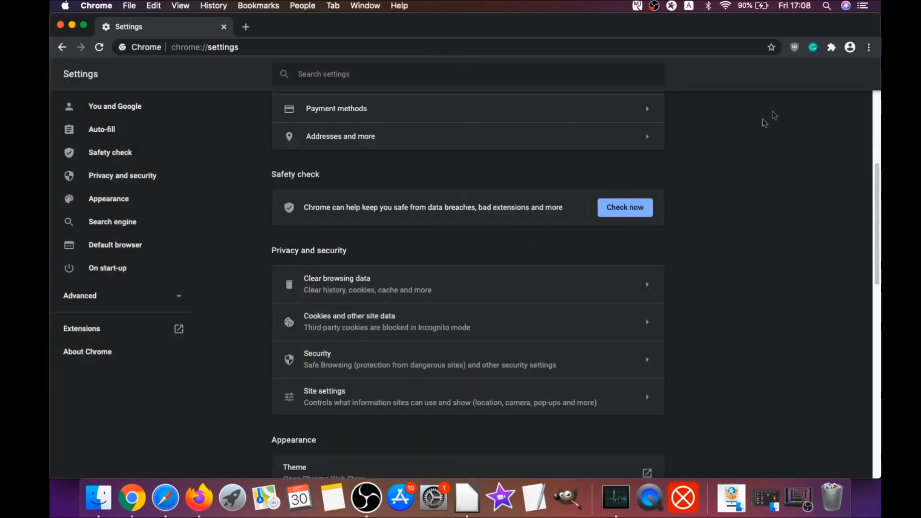
click(868, 47)
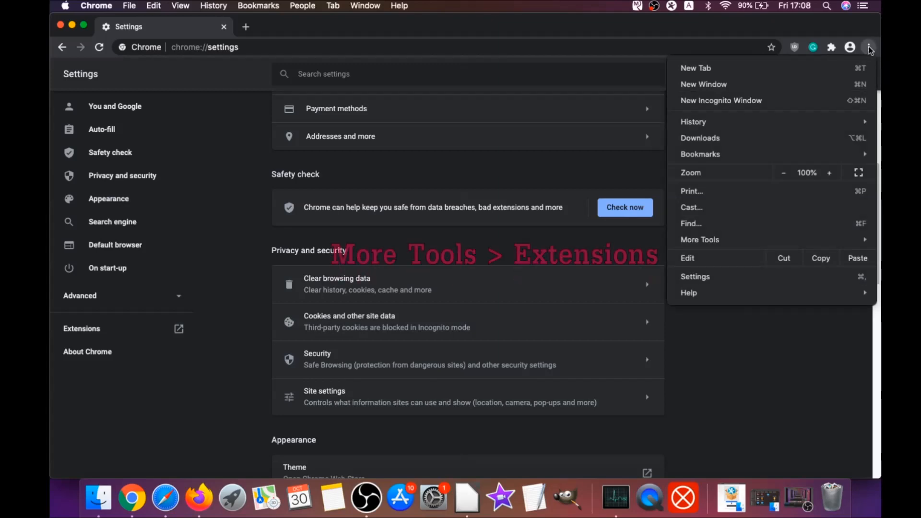
mouse_move(699, 239)
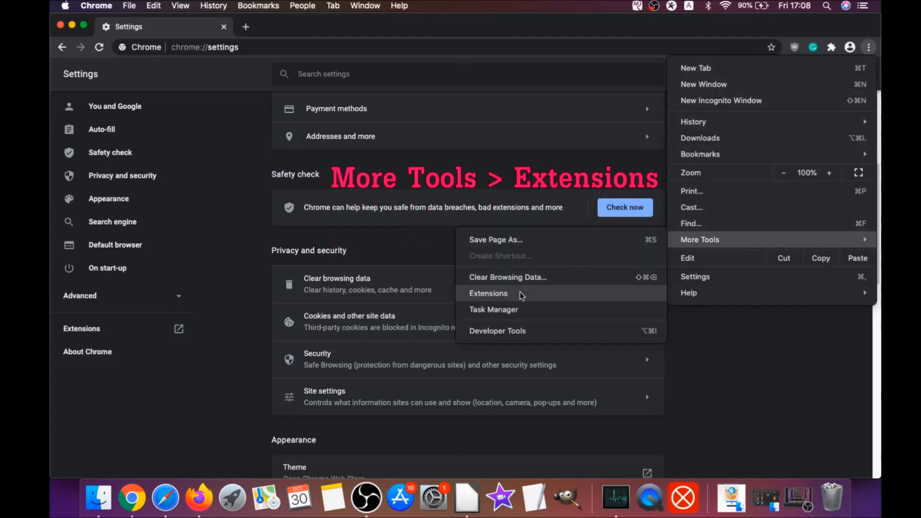
- Remove uBlock Origin from Chrome's Extensions page
click(488, 293)
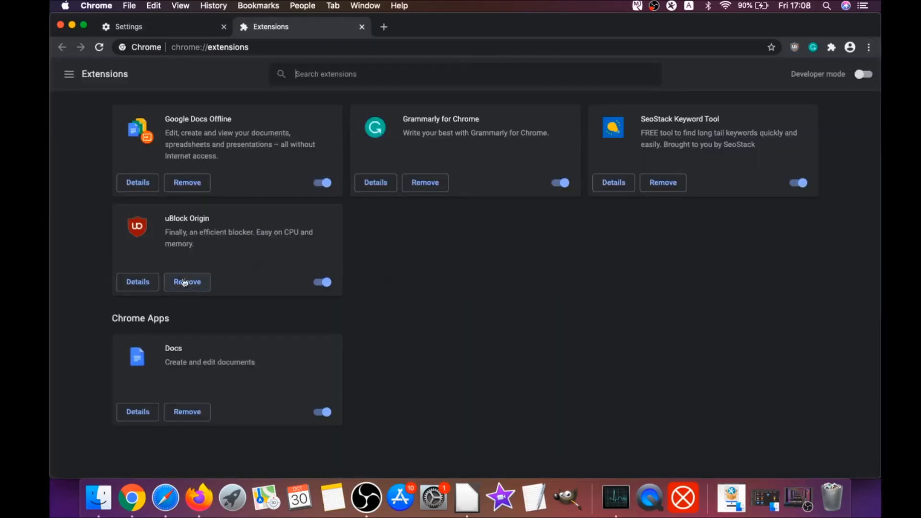
click(186, 281)
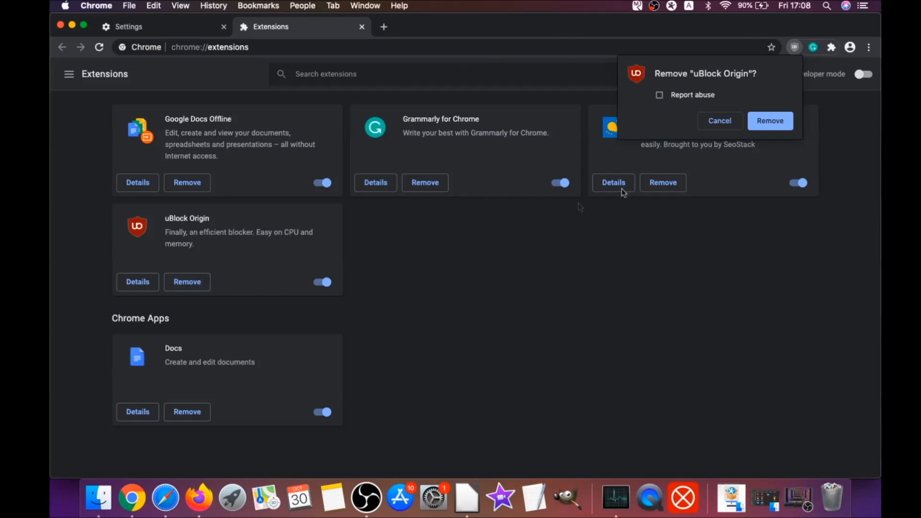
click(770, 120)
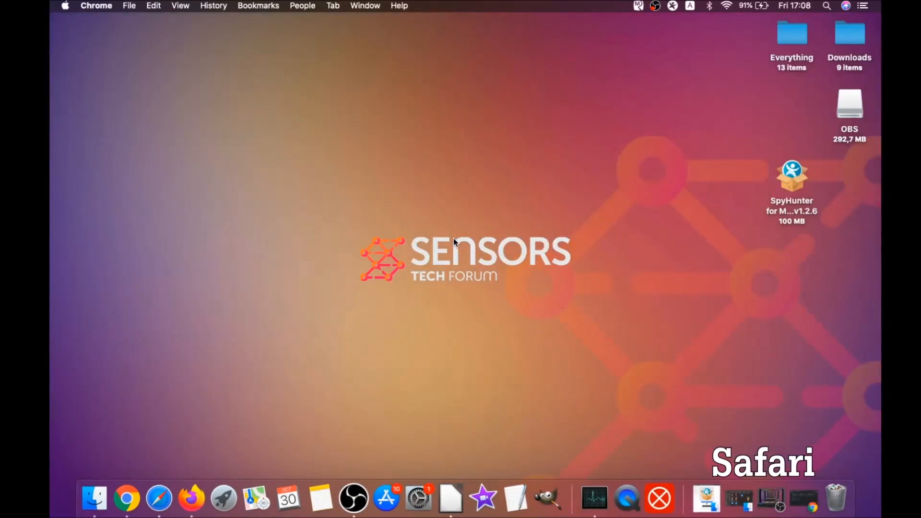
click(158, 499)
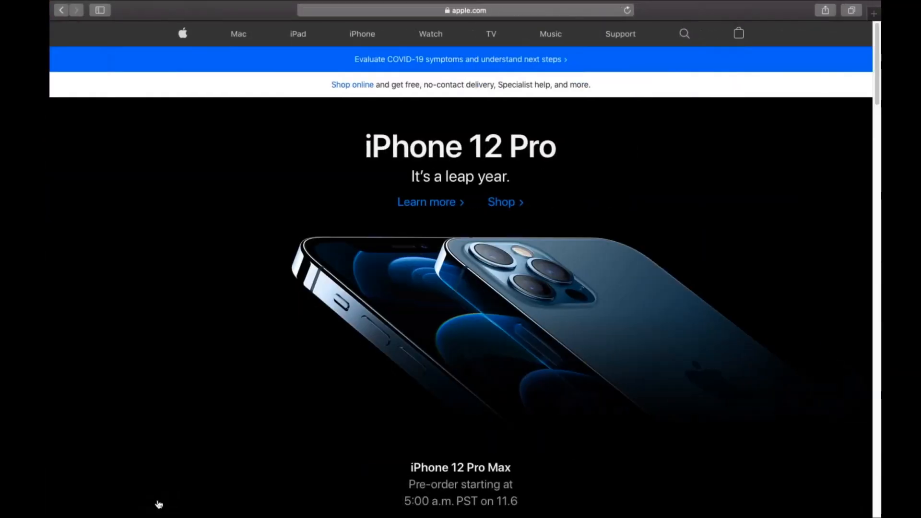
mouse_move(196, 15)
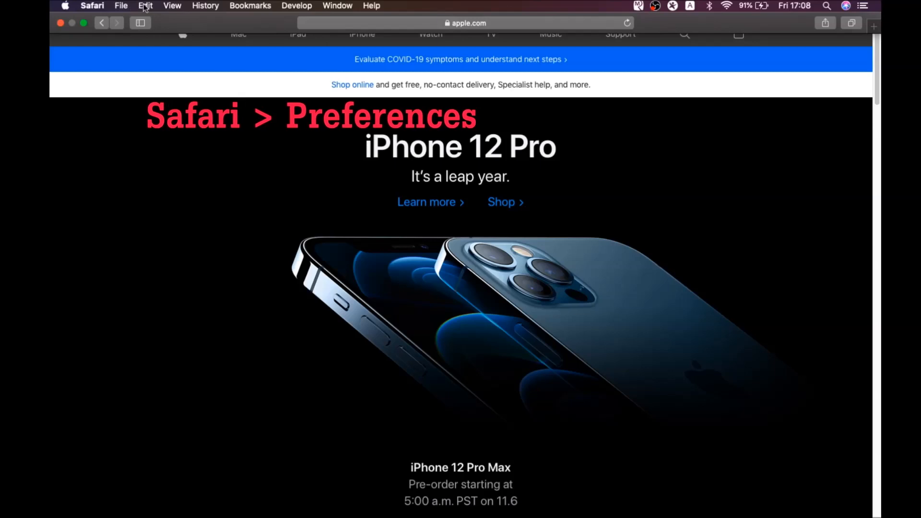
click(92, 5)
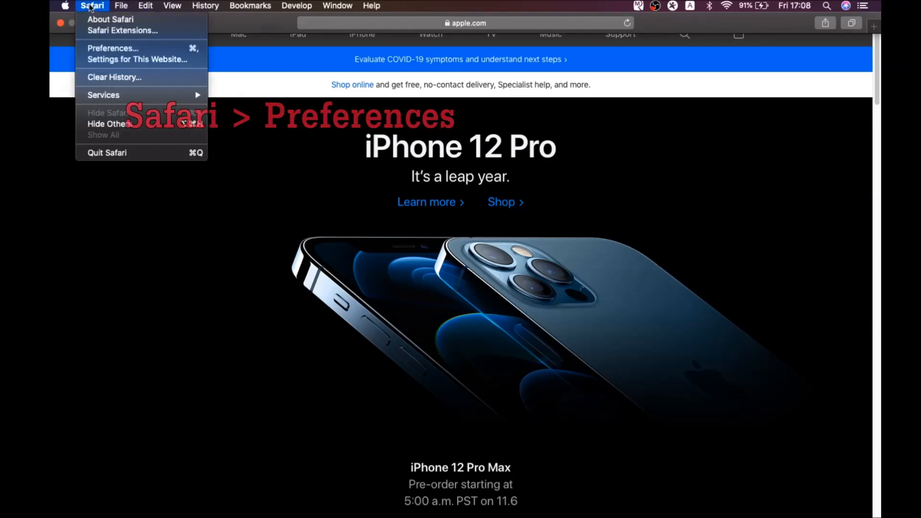
click(112, 48)
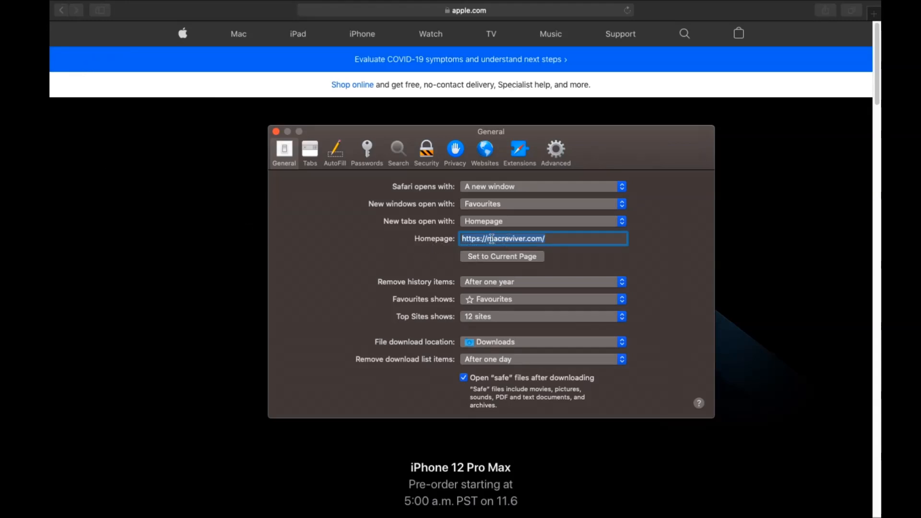
click(501, 256)
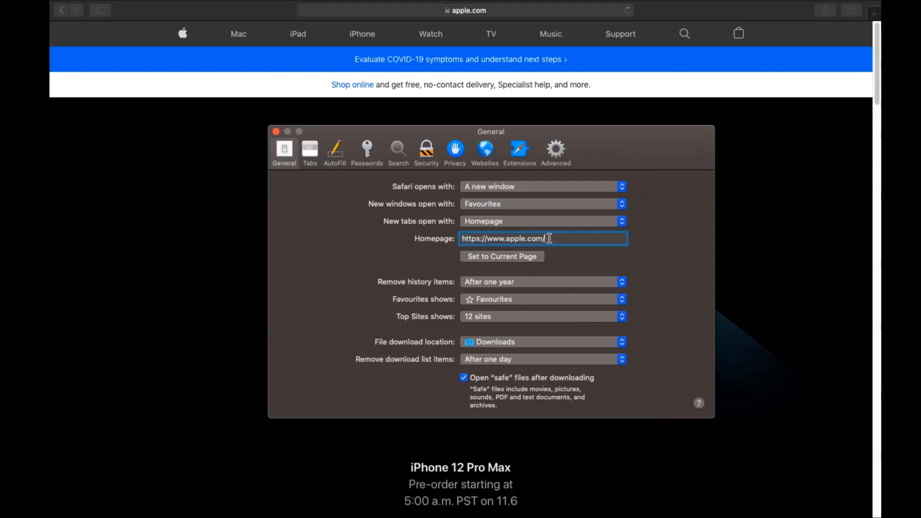
click(398, 149)
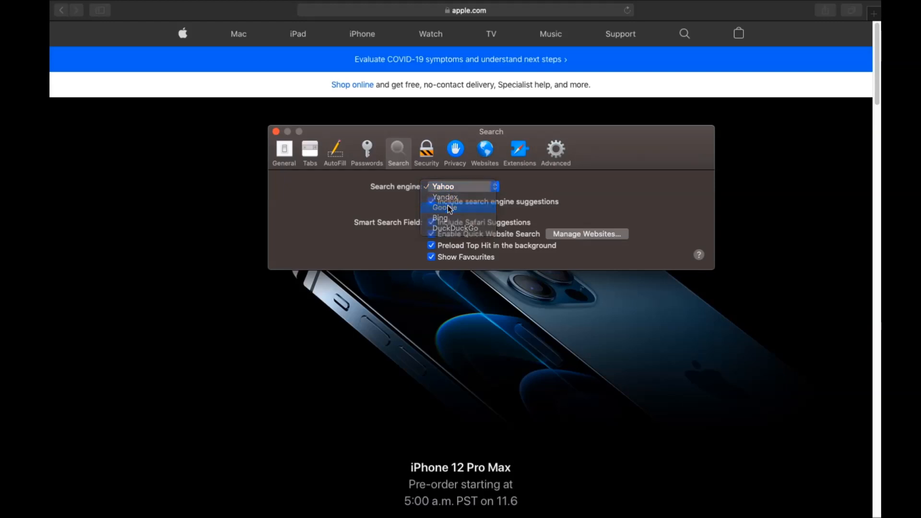
- Set Google as Safari's search engine and uninstall Porn Block Plus via Finder
click(519, 151)
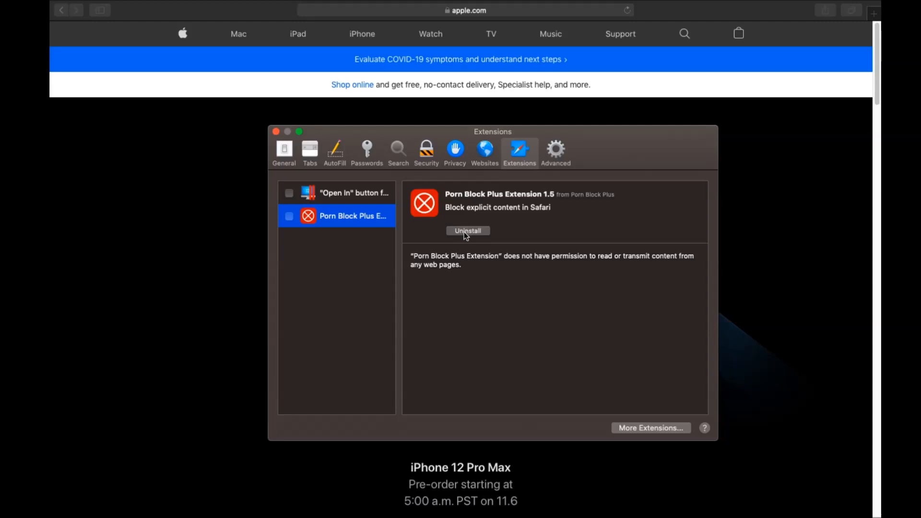
click(468, 231)
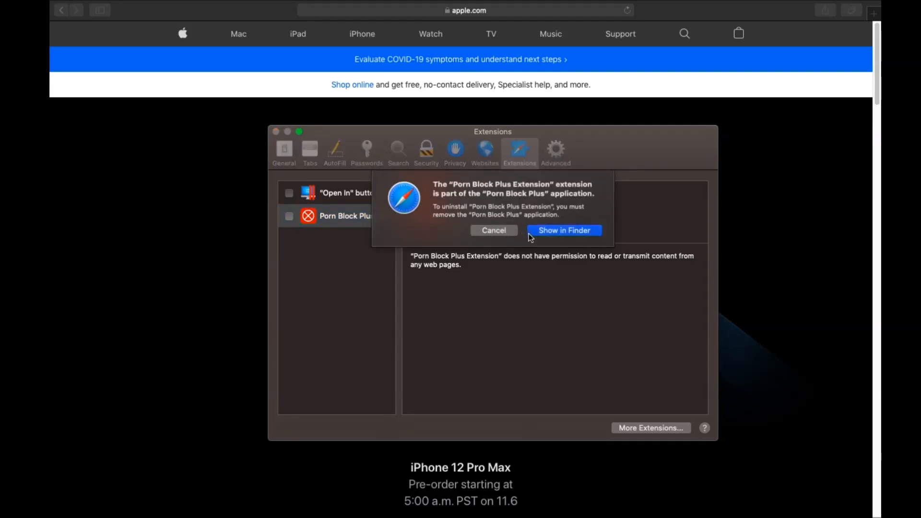
click(563, 230)
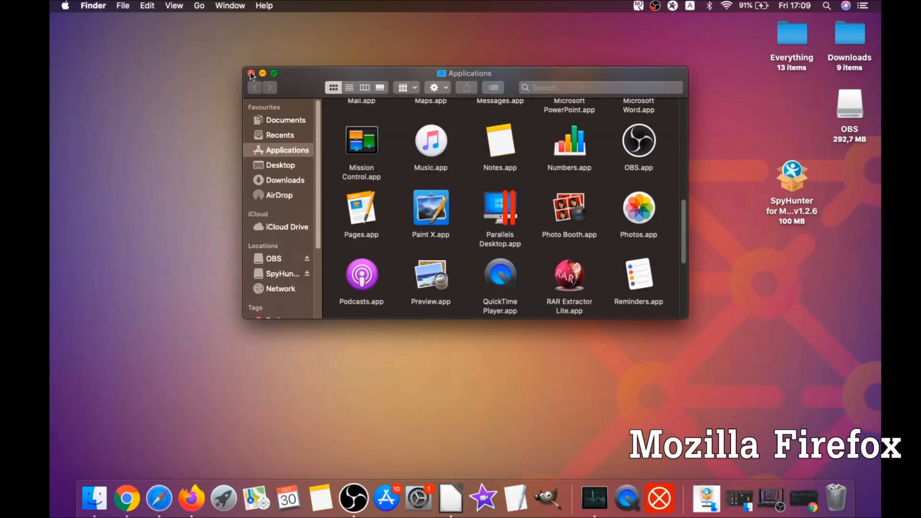
- Launch Firefox and remove the alice gear dice and Superpowers for Instagram add-ons
click(251, 73)
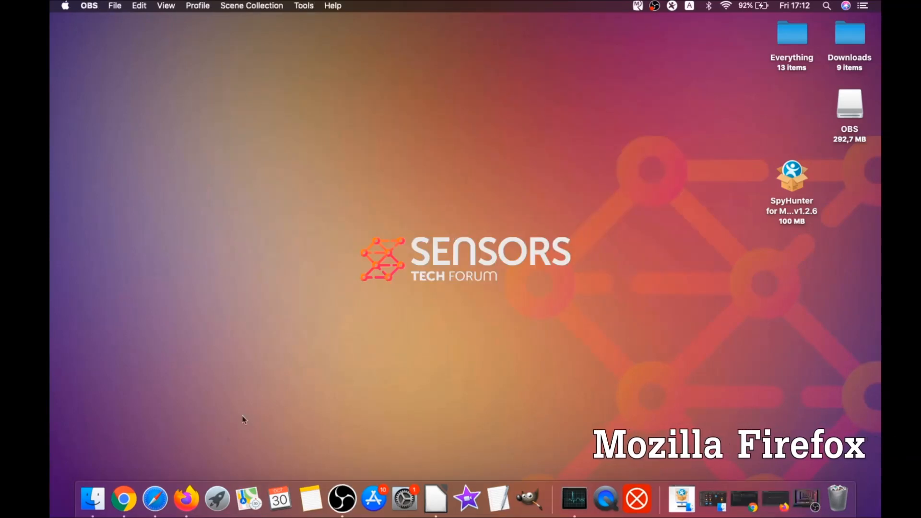
click(186, 499)
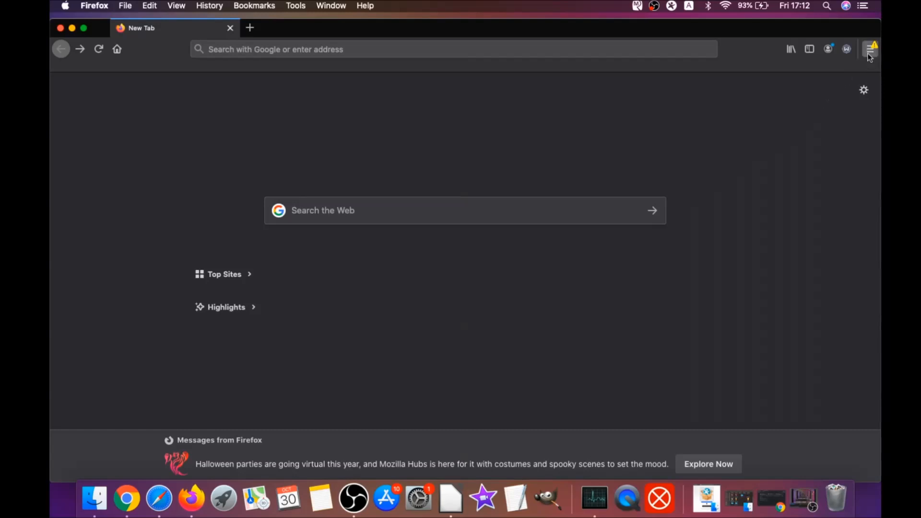
click(870, 49)
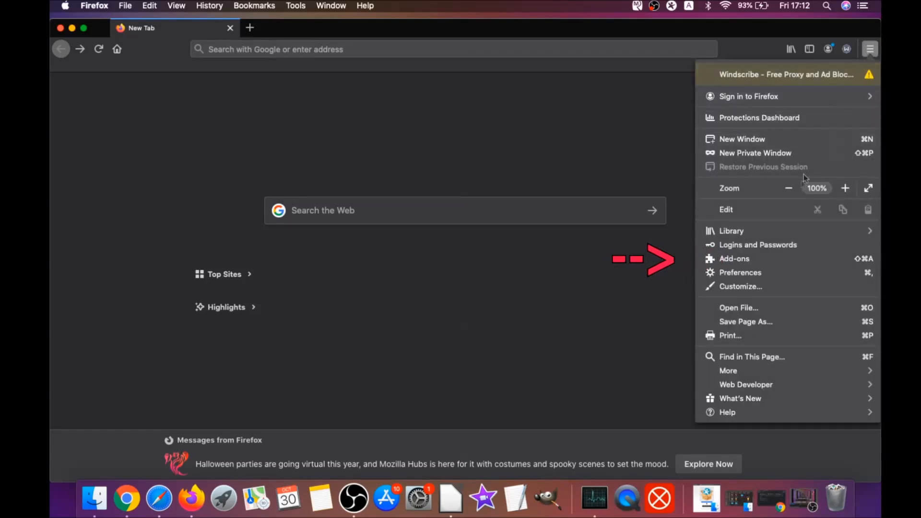
click(735, 259)
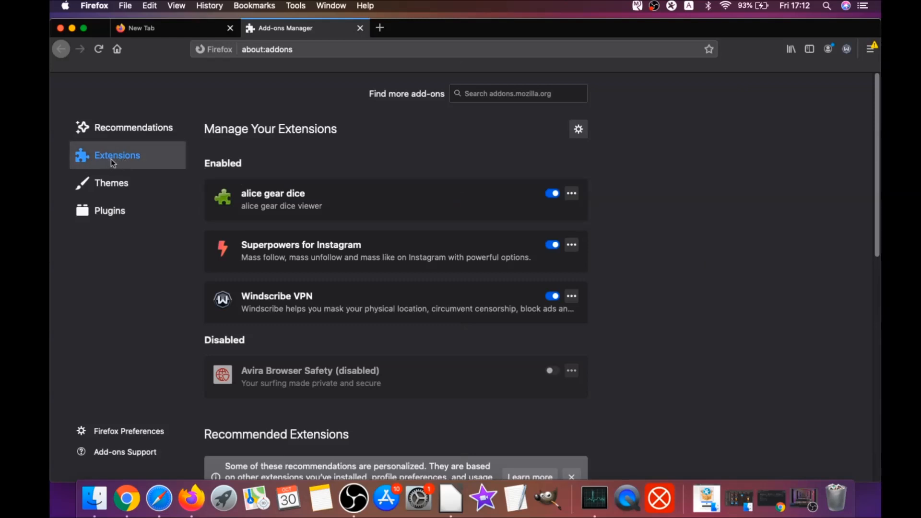
mouse_move(301, 251)
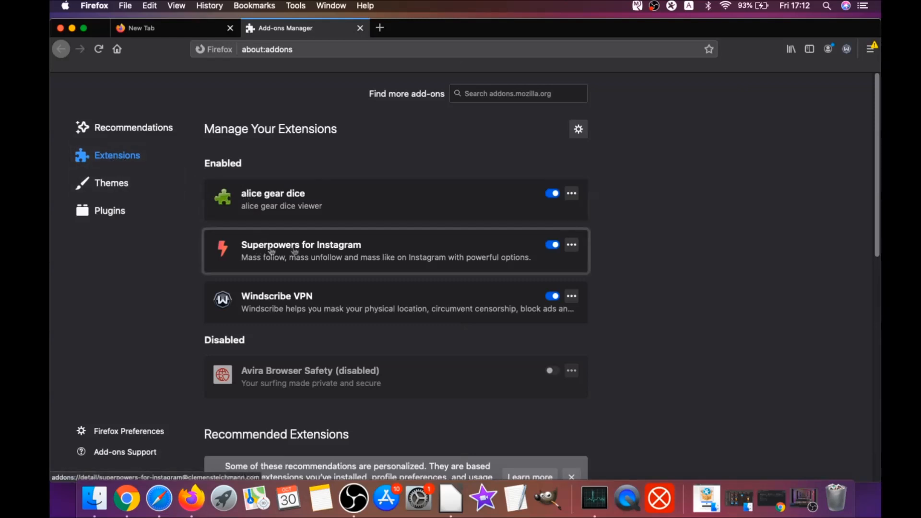
click(552, 245)
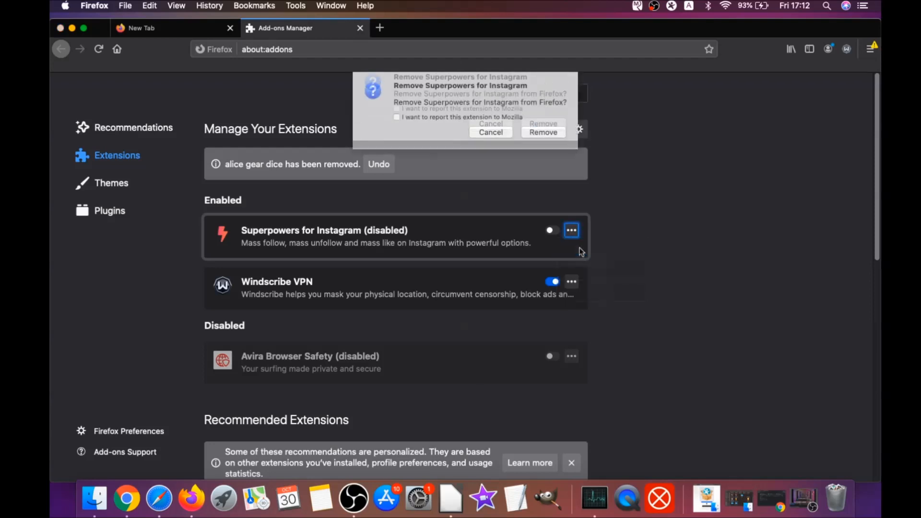
click(542, 133)
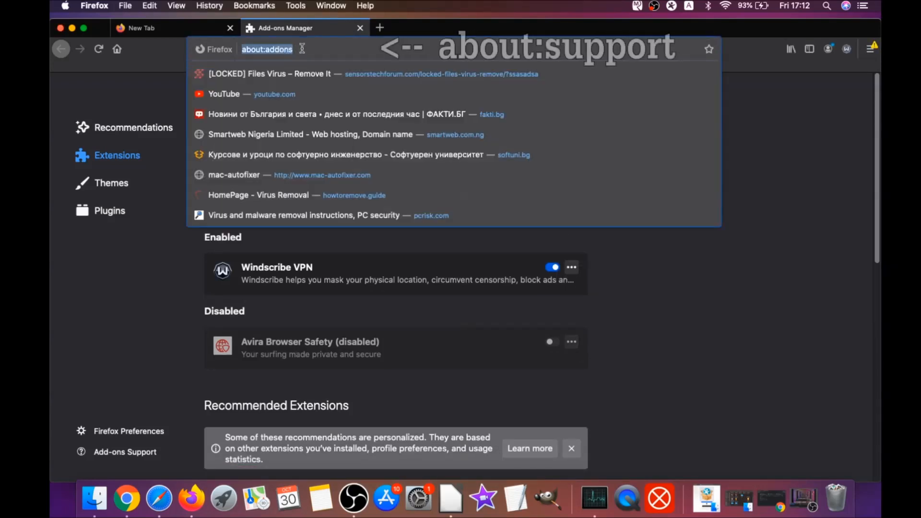
- Refresh Firefox from its about:support Troubleshooting page to restore default settings
text(a)
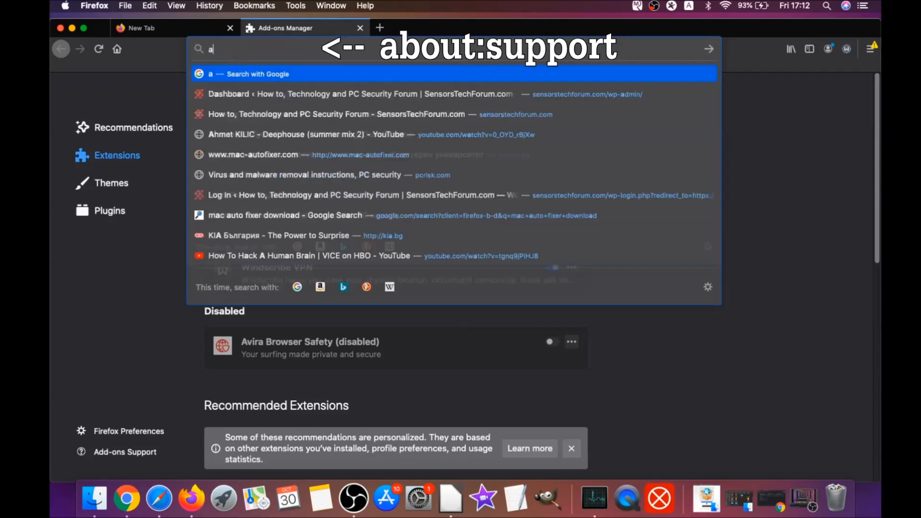
text(bout:support)
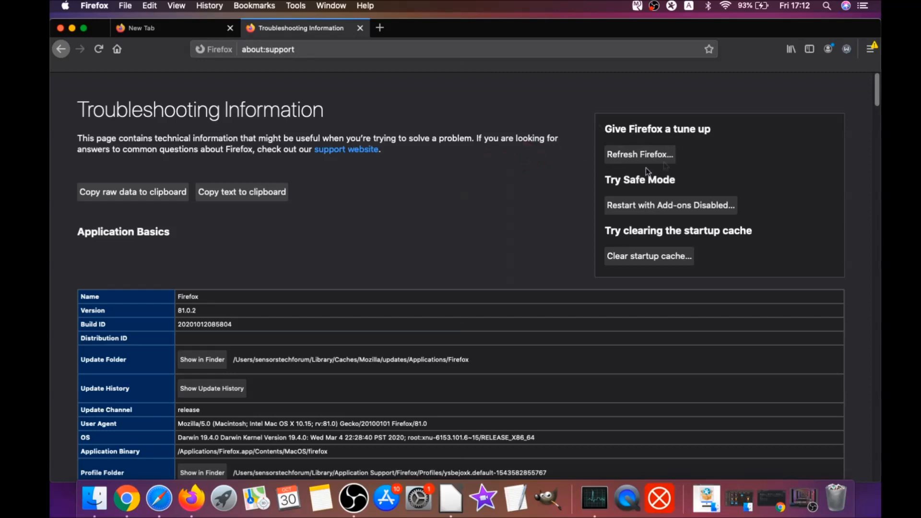
mouse_move(640, 154)
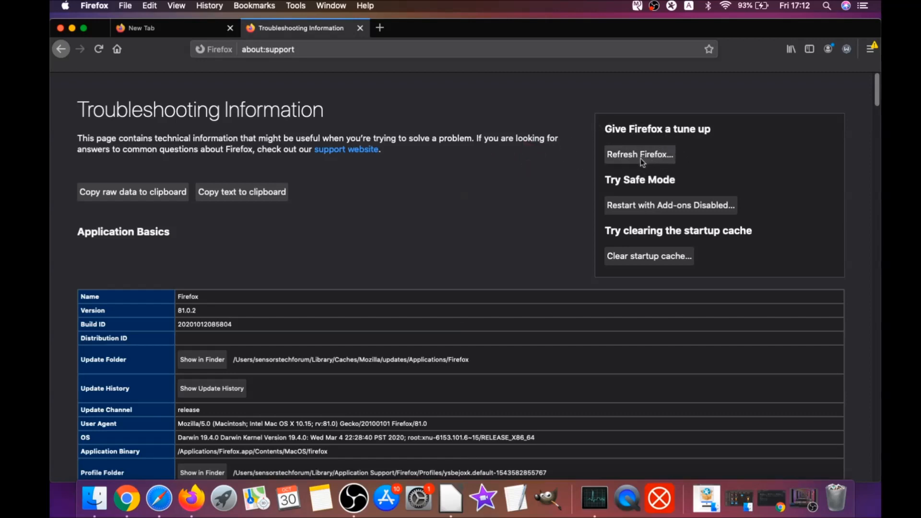
click(639, 154)
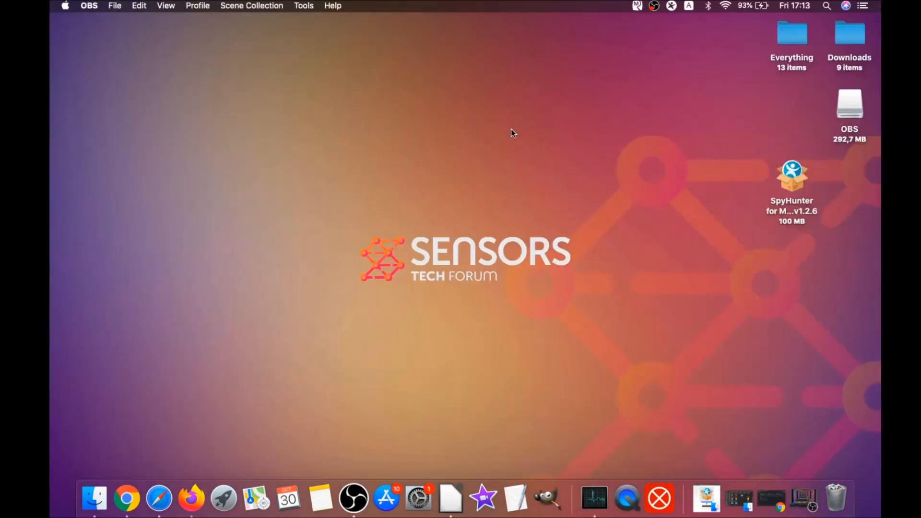
mouse_move(458, 229)
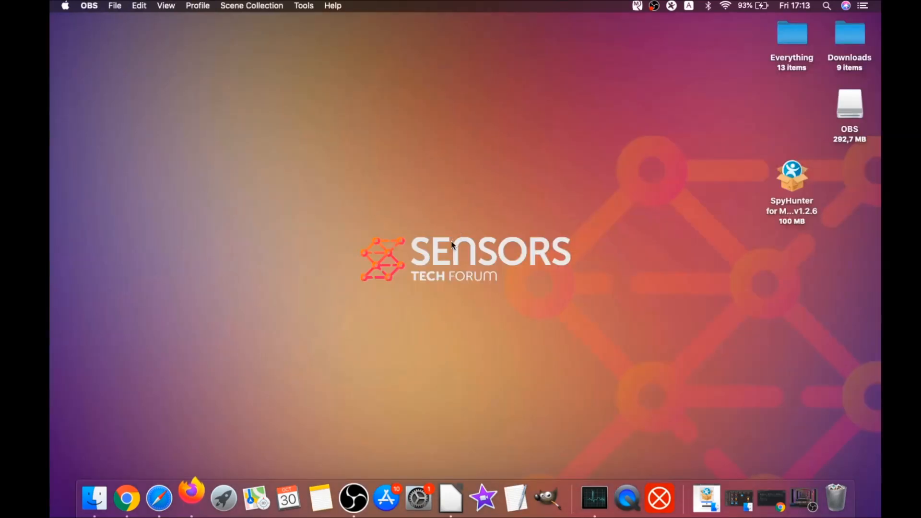
click(191, 500)
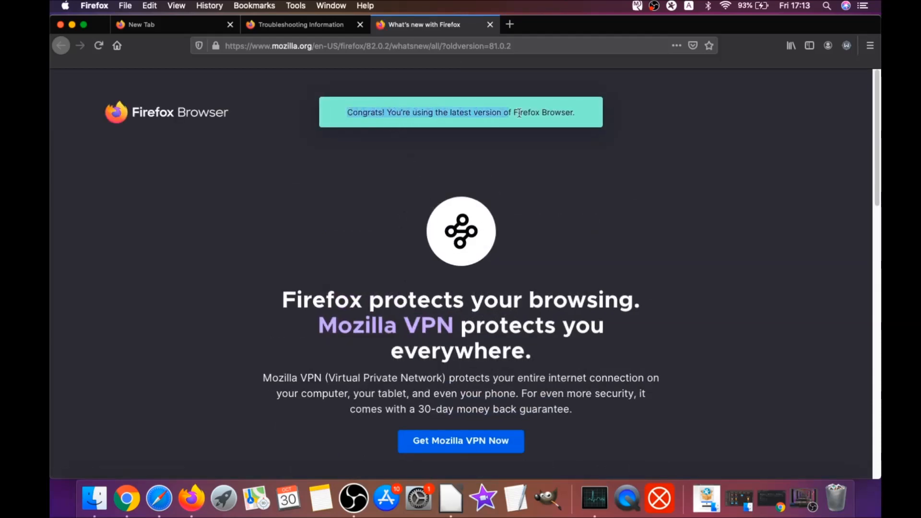
scroll(down, 3)
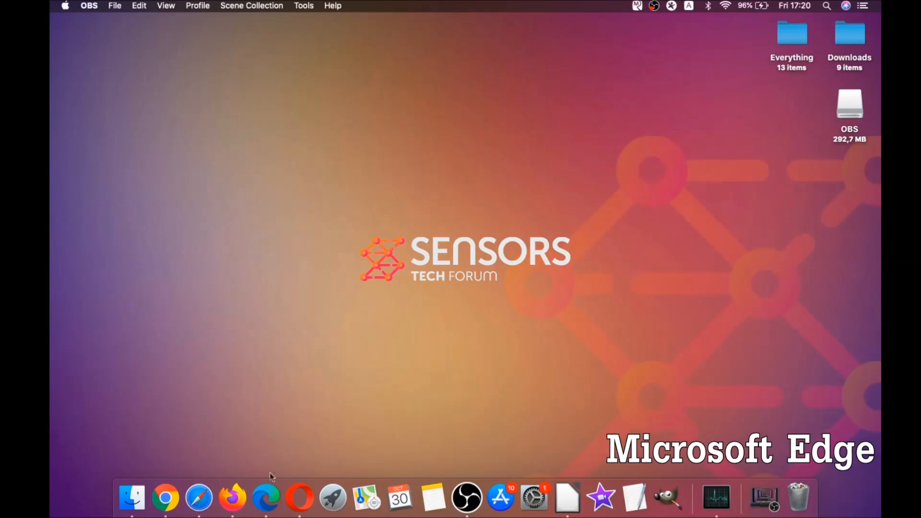
- Clear Edge's browsing data for All Time, then close the Edge window
click(266, 497)
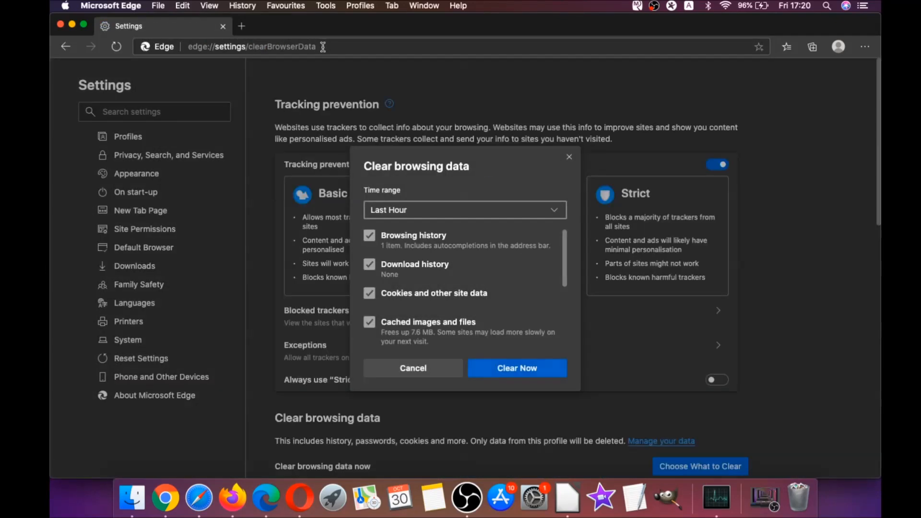
click(464, 210)
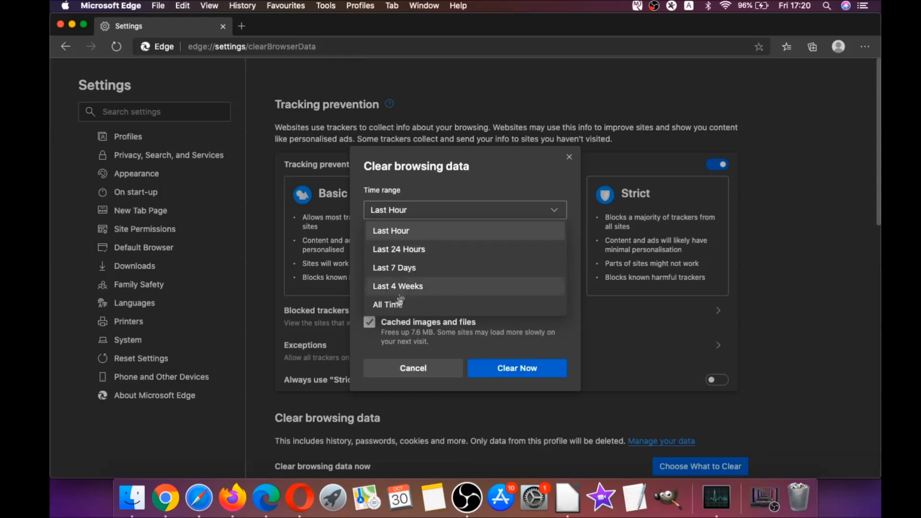
click(387, 305)
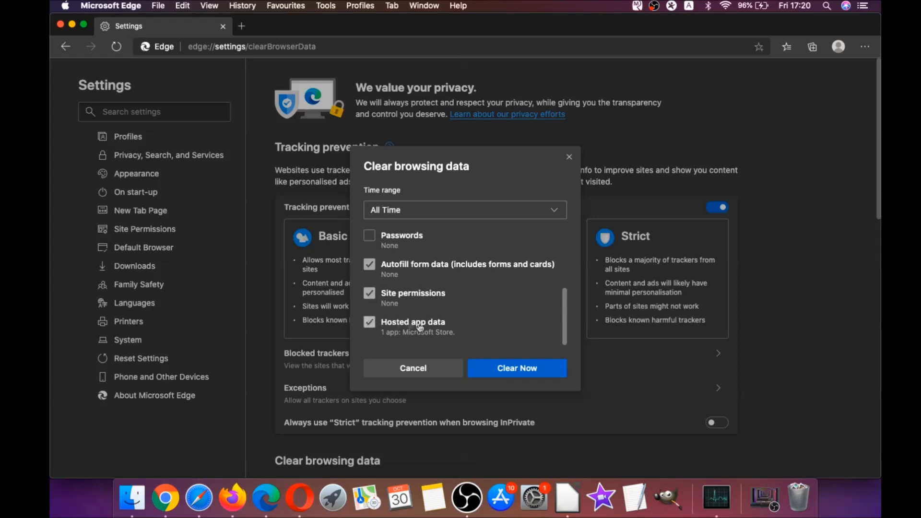
click(516, 369)
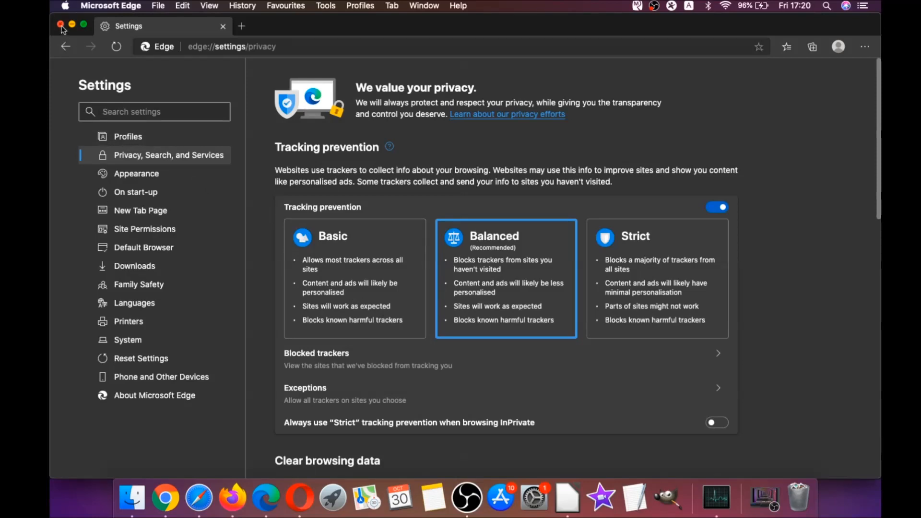
click(60, 26)
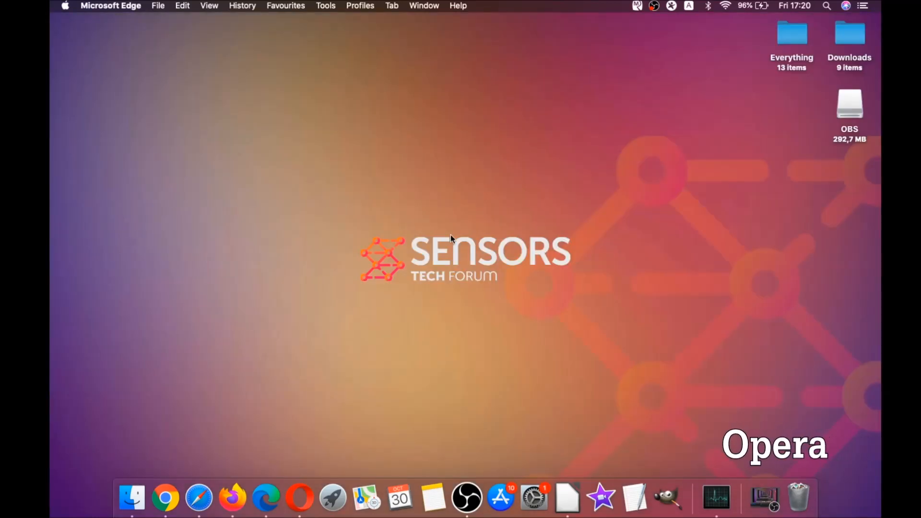
mouse_move(299, 499)
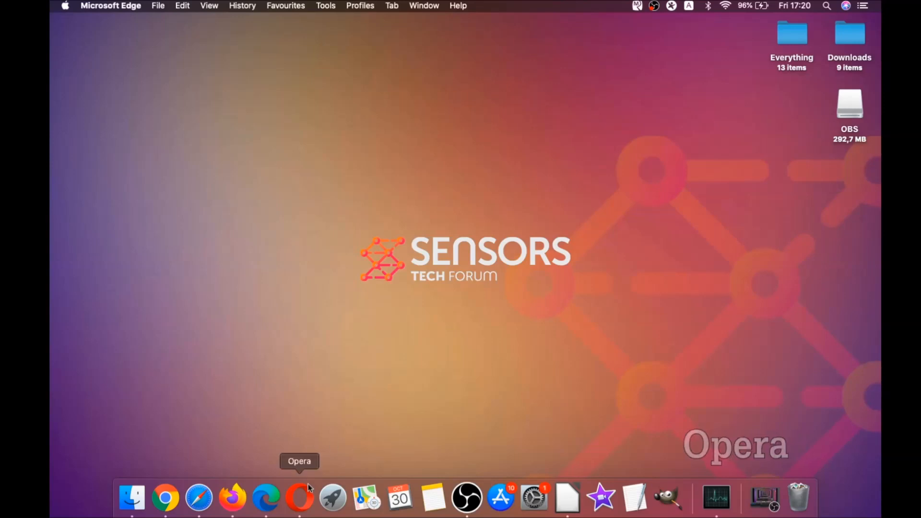
- Launch Opera and go to opera://settings/clearBrowserData
click(299, 498)
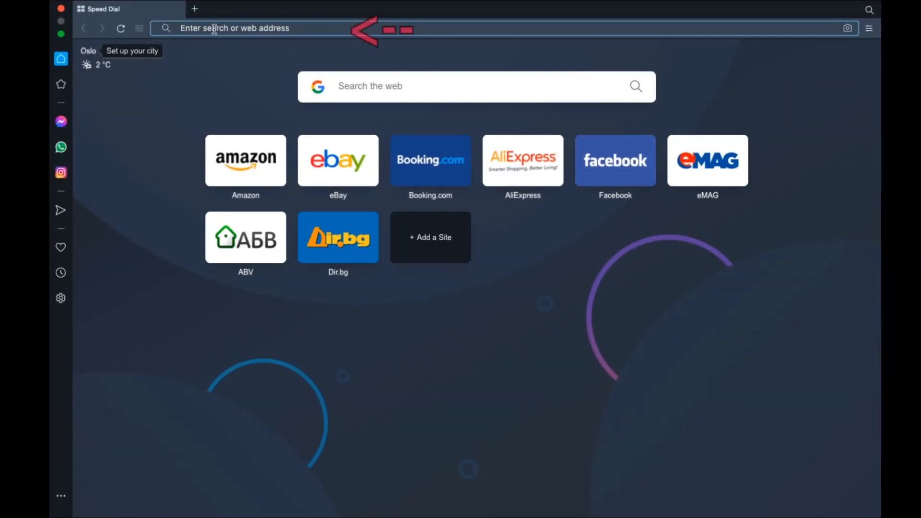
text(opera://settings/clearB)
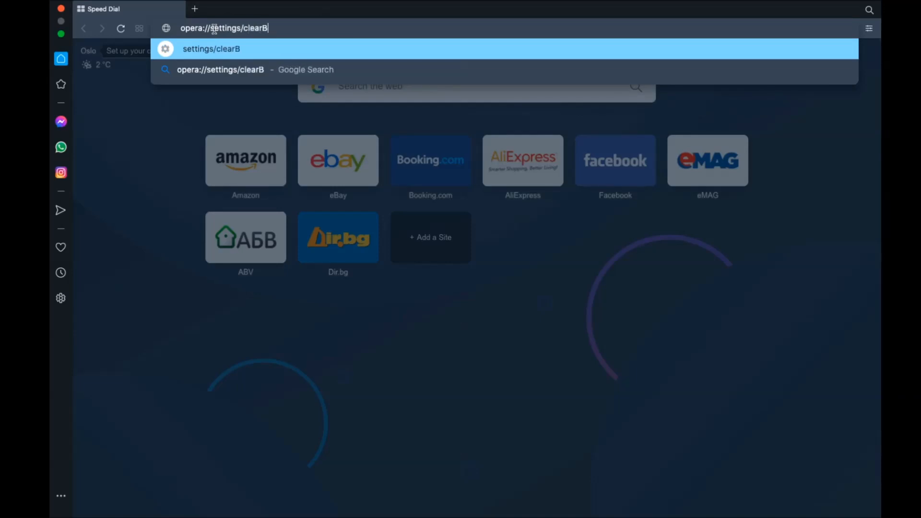
text(rowserData)
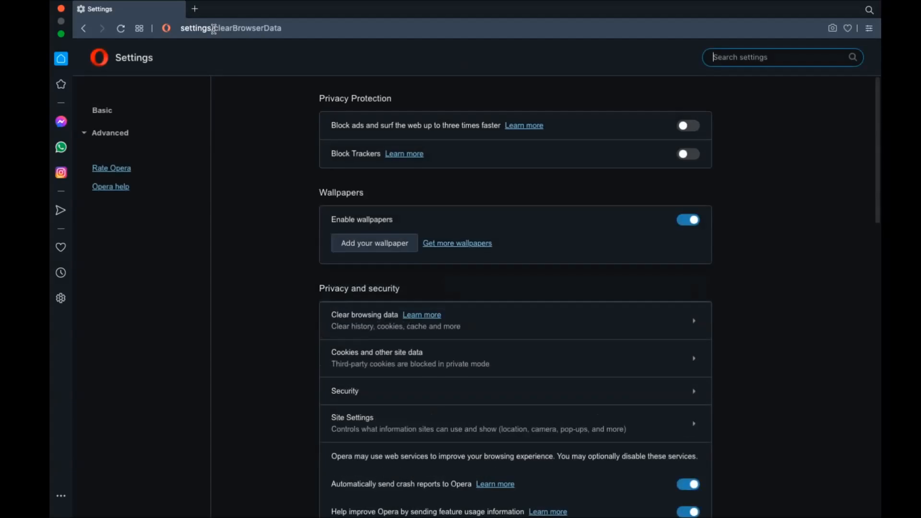
- On the Advanced tab, clear Opera's data for All time, keeping passwords unchecked
click(364, 314)
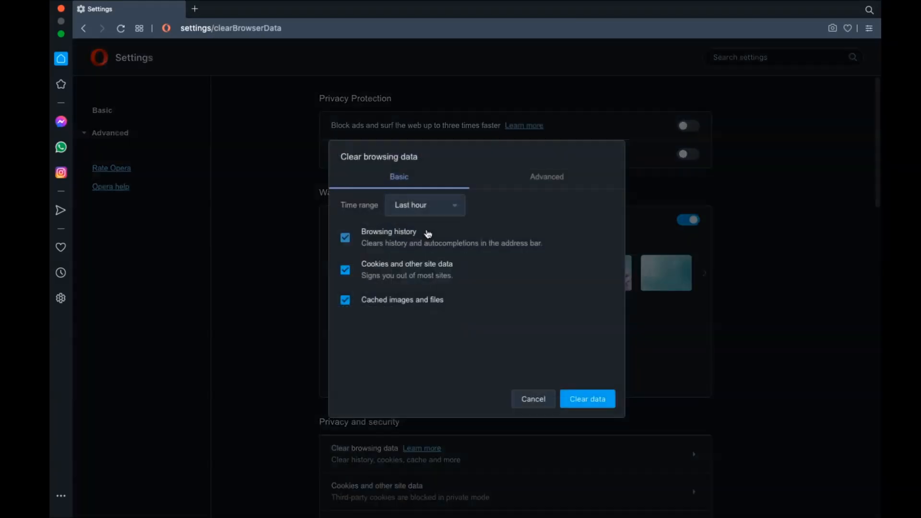
click(424, 205)
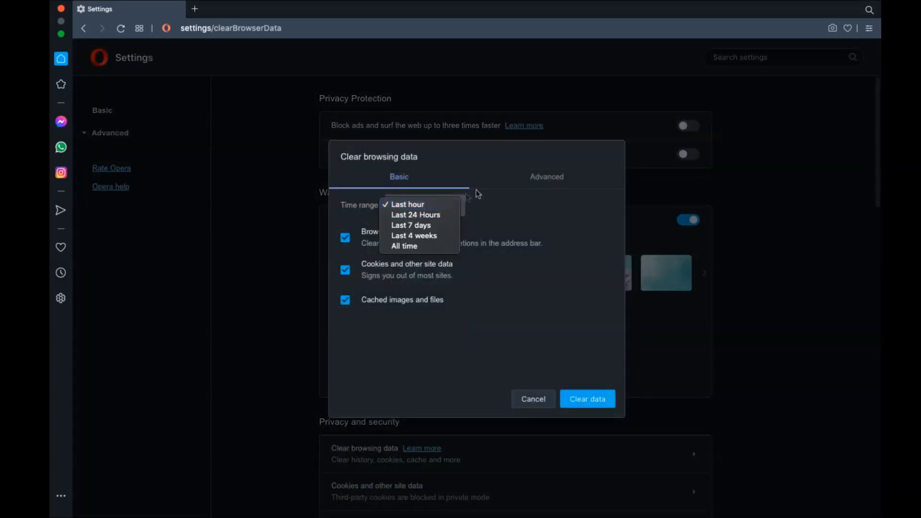
click(546, 176)
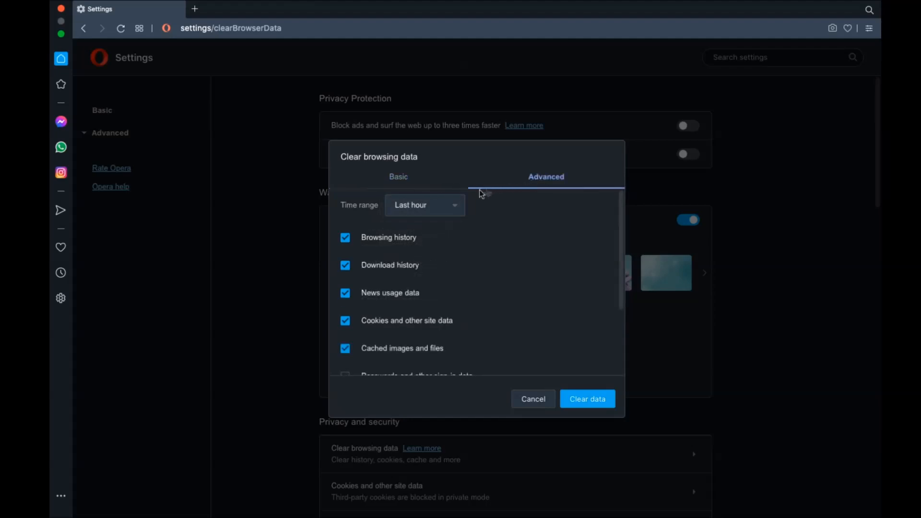
click(424, 205)
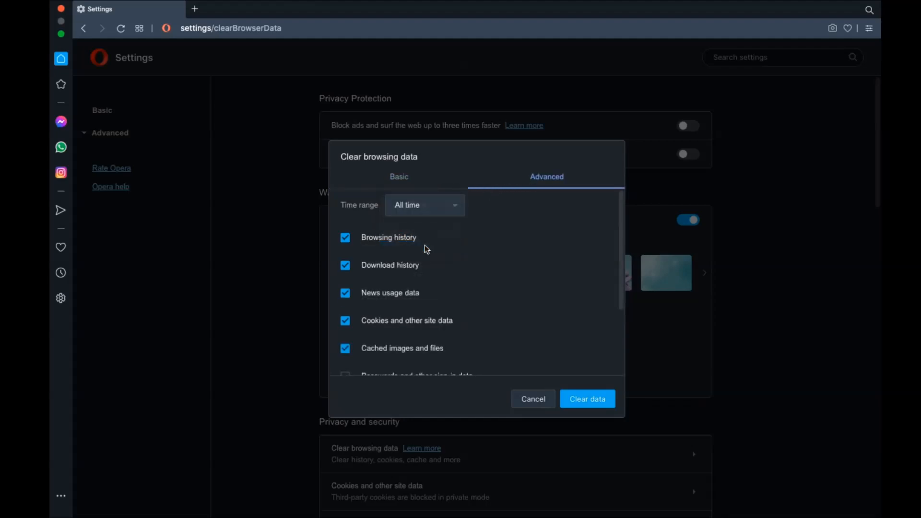
scroll(down, 3)
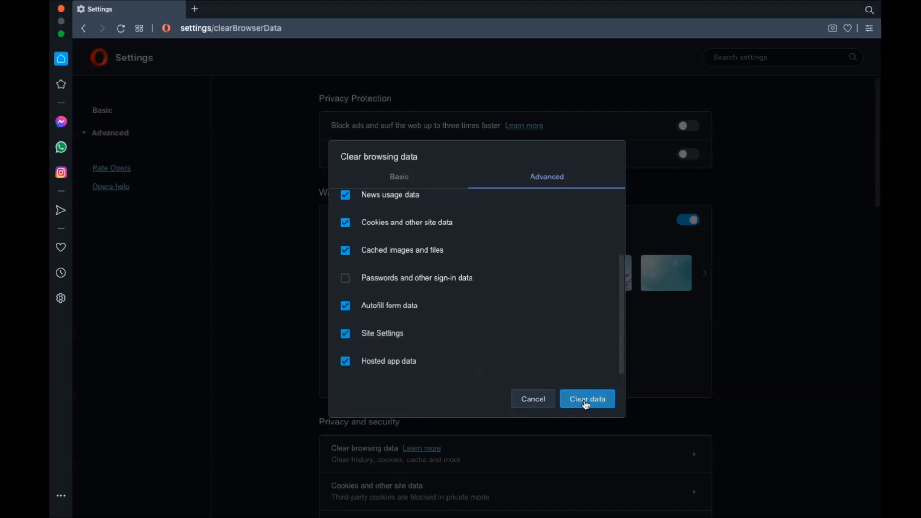
click(587, 399)
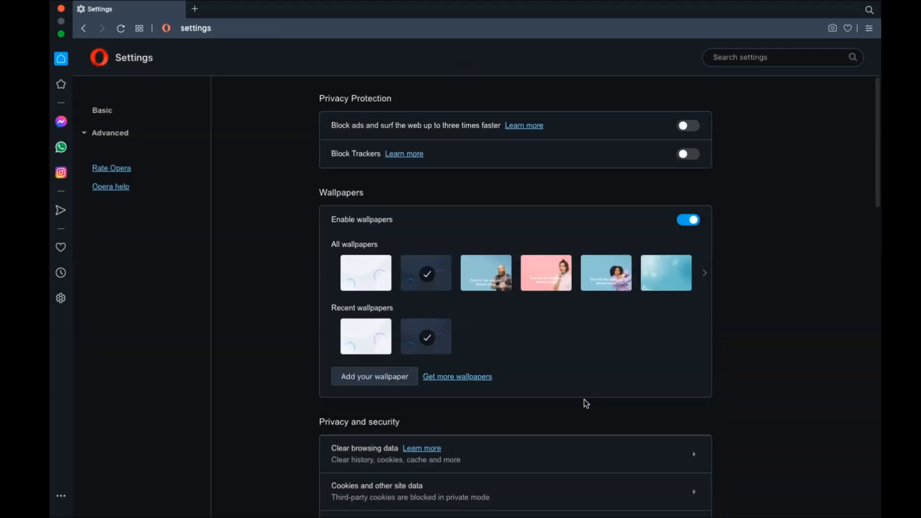